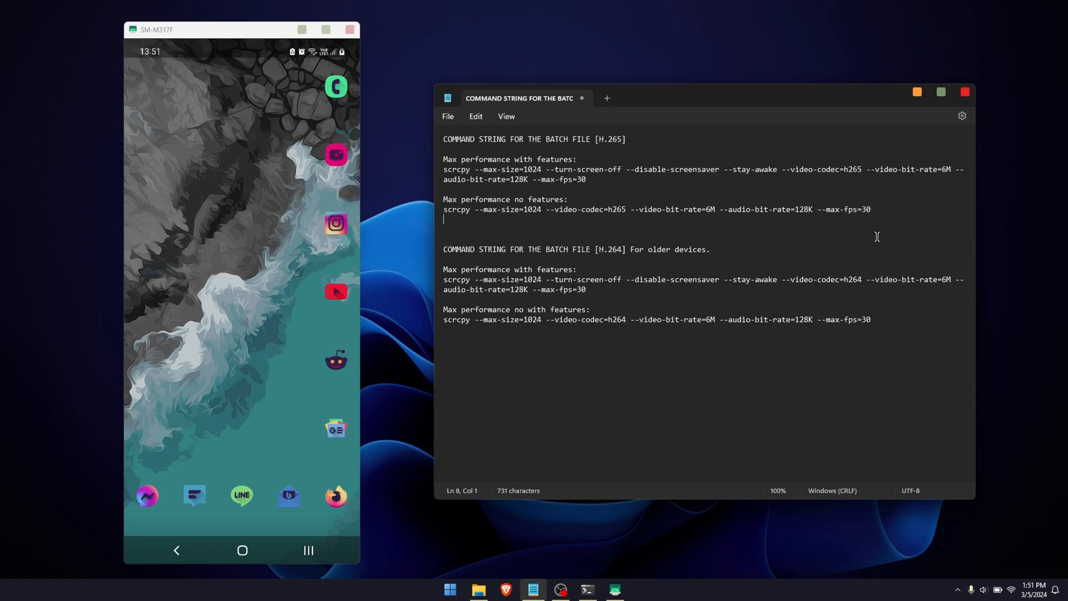
mouse_move(886, 239)
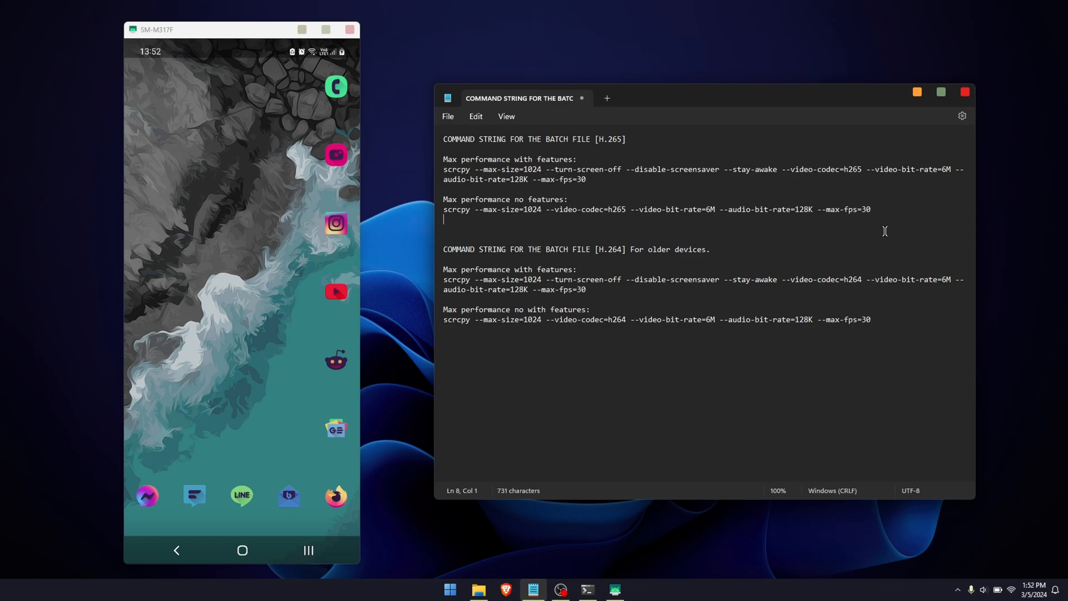
mouse_move(662, 157)
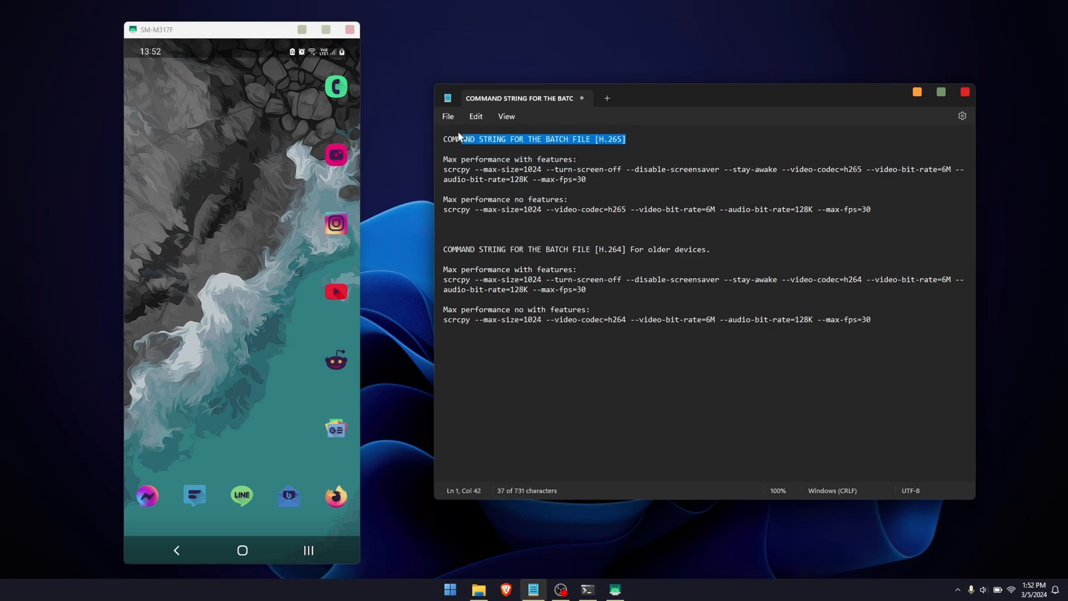
Step: Review the H.265 command lines in the notes, highlighting the features and no-features variants
drag(463, 139, 608, 139)
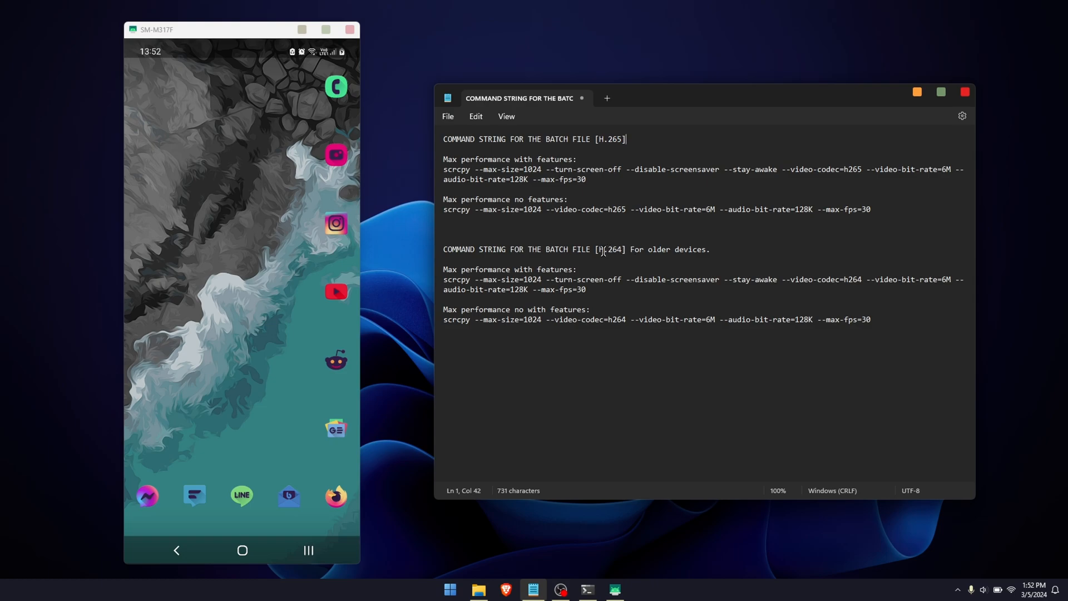
mouse_move(583, 251)
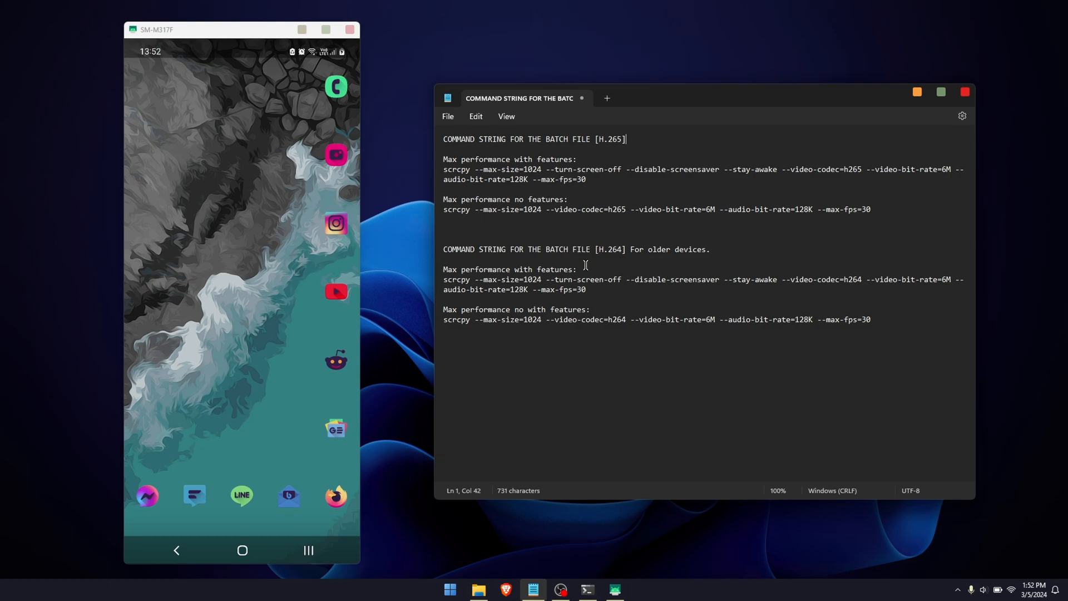
drag(444, 169, 517, 169)
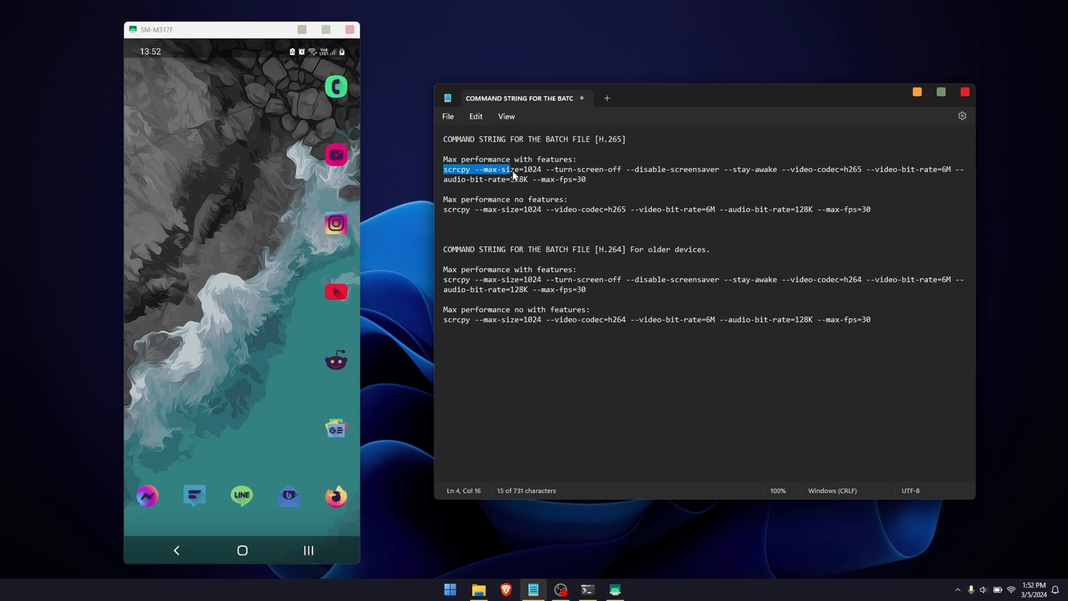
drag(518, 169, 592, 179)
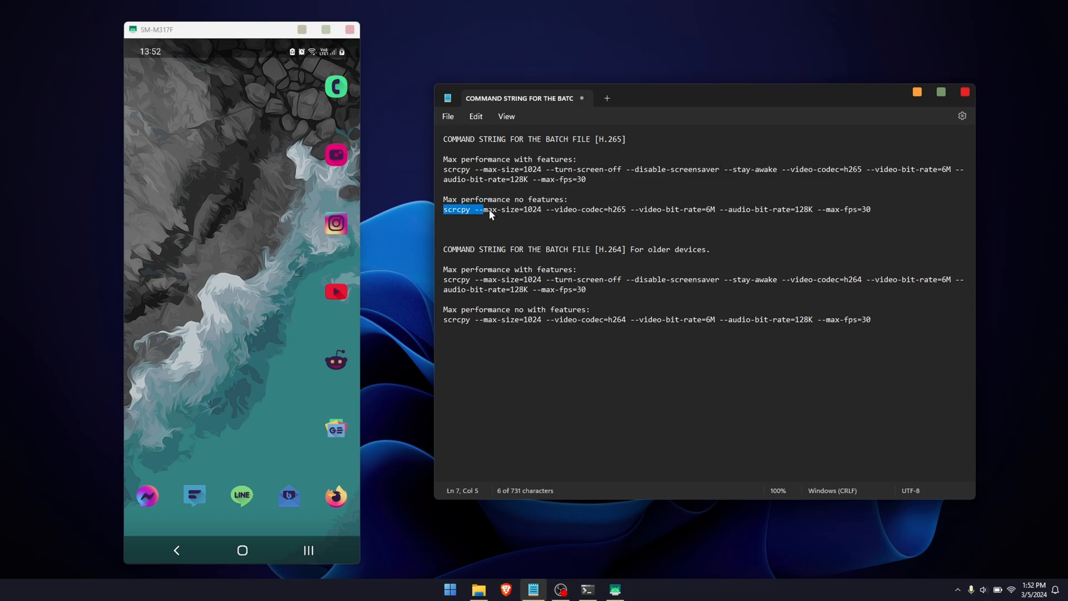
drag(481, 210, 870, 209)
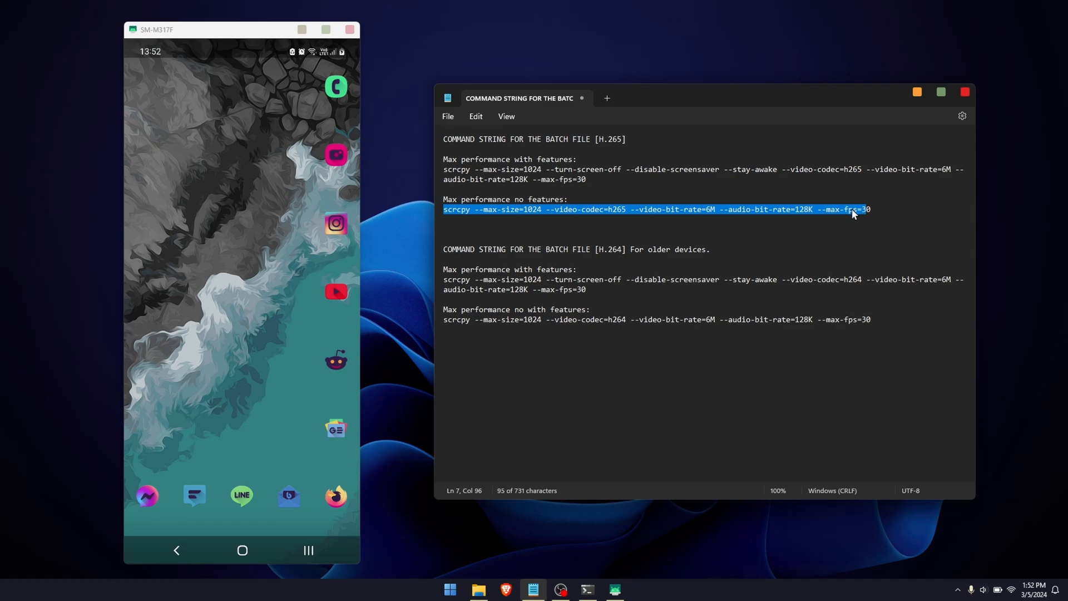
click(571, 199)
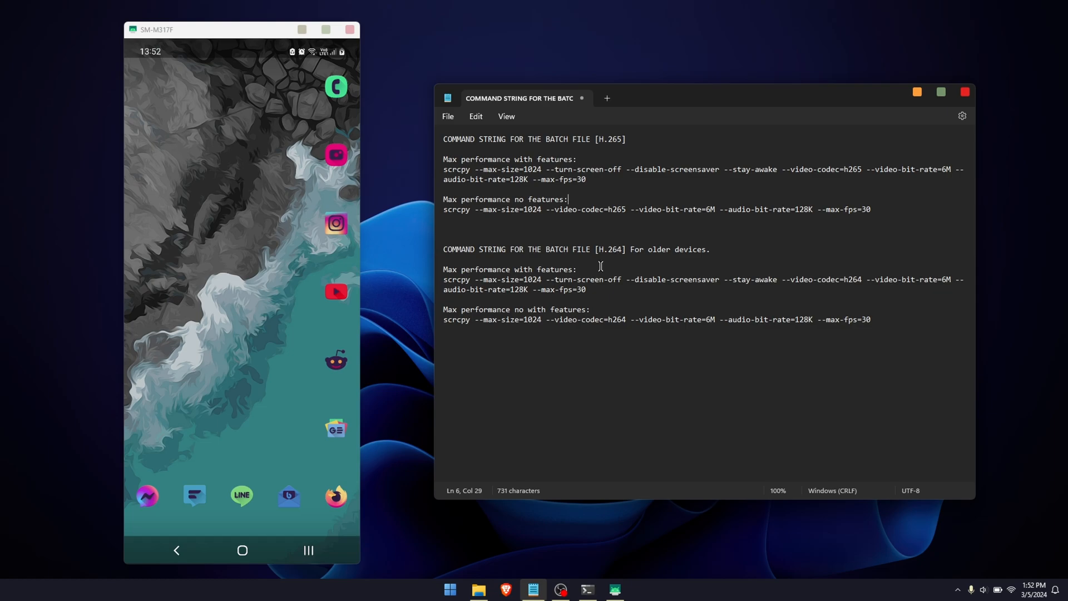
mouse_move(336, 85)
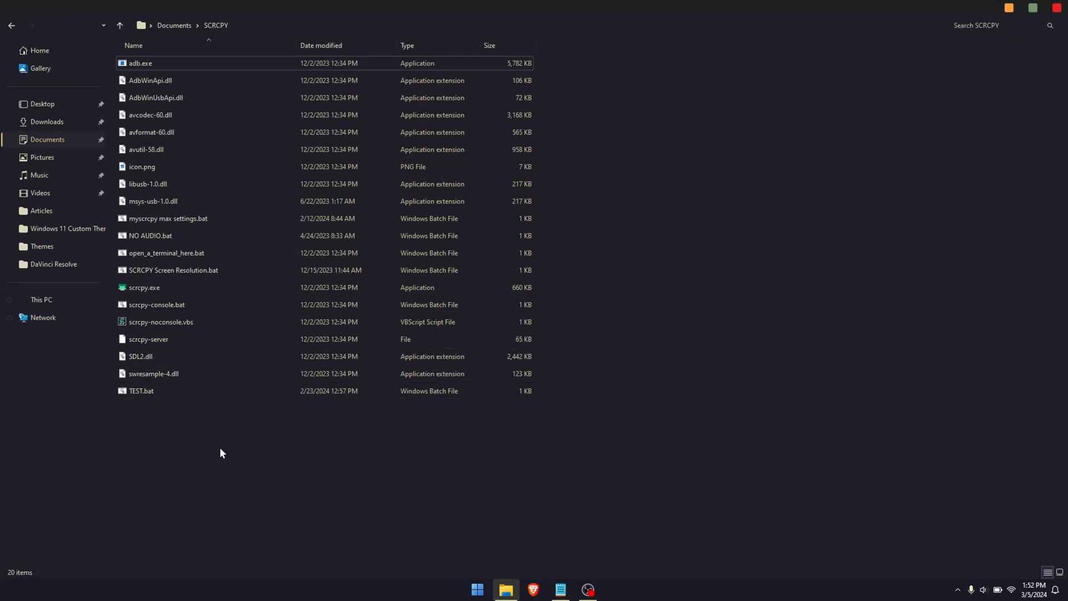
click(144, 287)
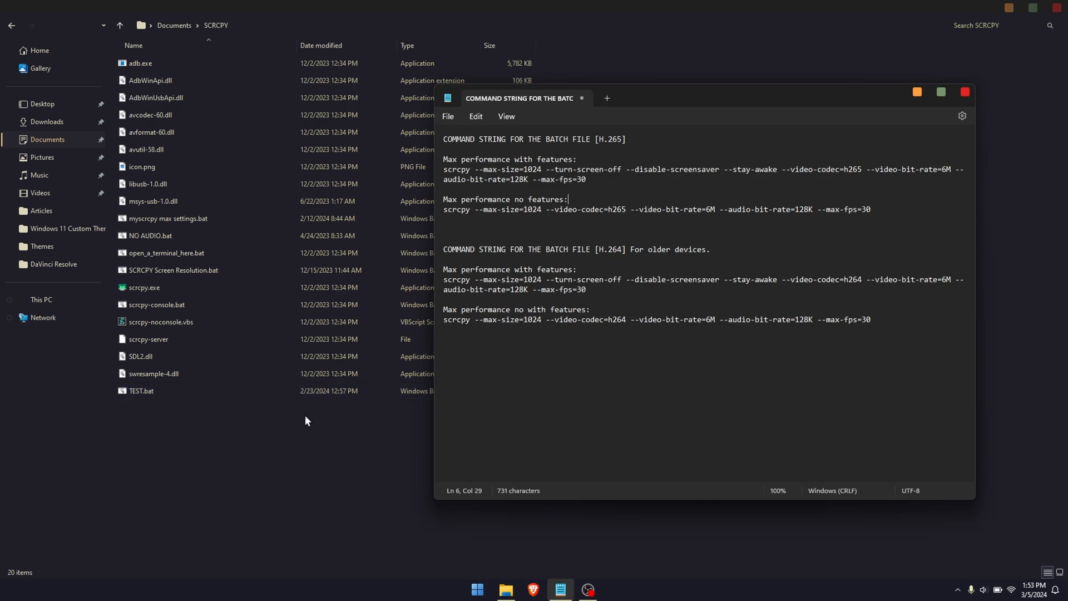
mouse_move(164, 451)
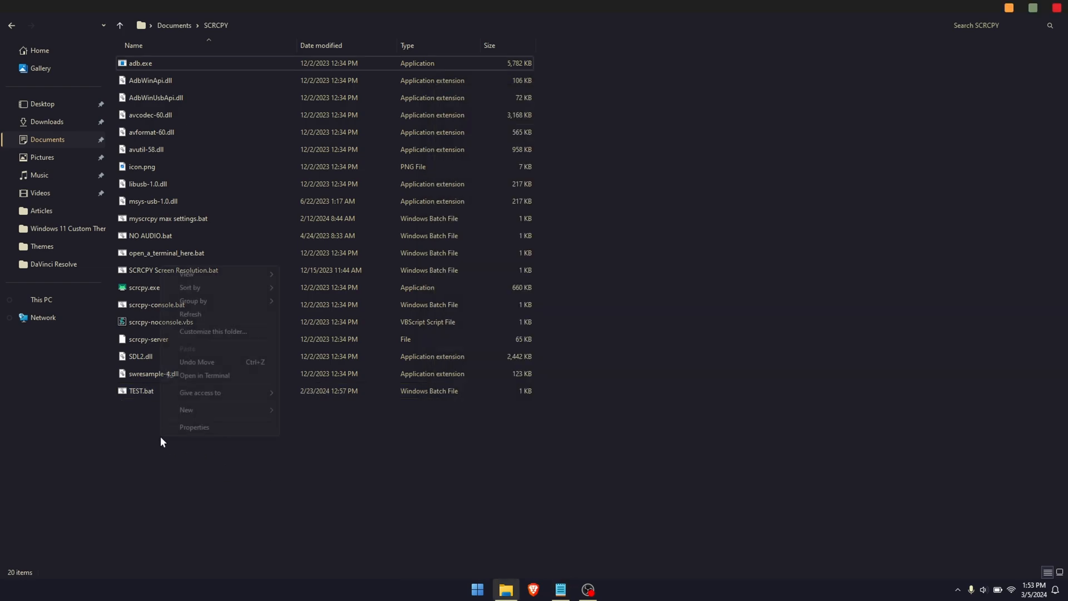
Step: Create a new text document, rename it SCRCPY H264.bat and accept the extension change
click(187, 409)
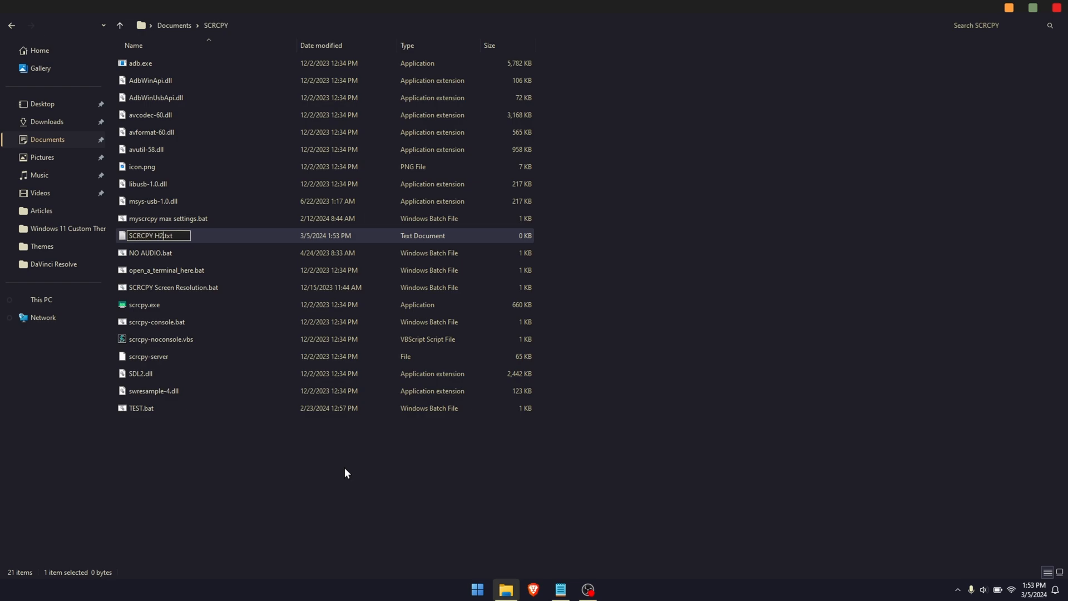
text(64)
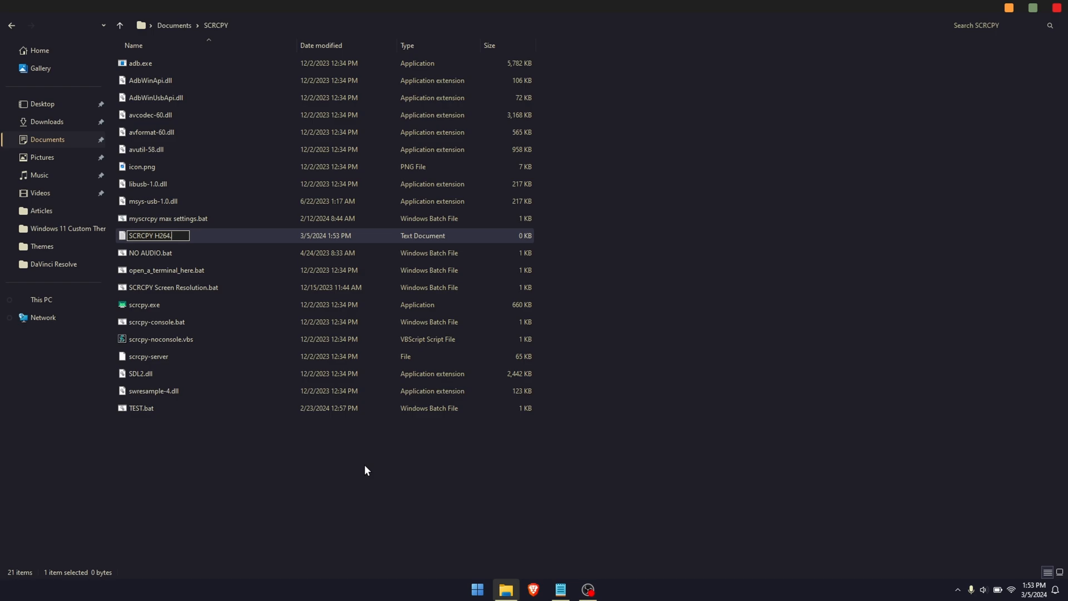
text(bat)
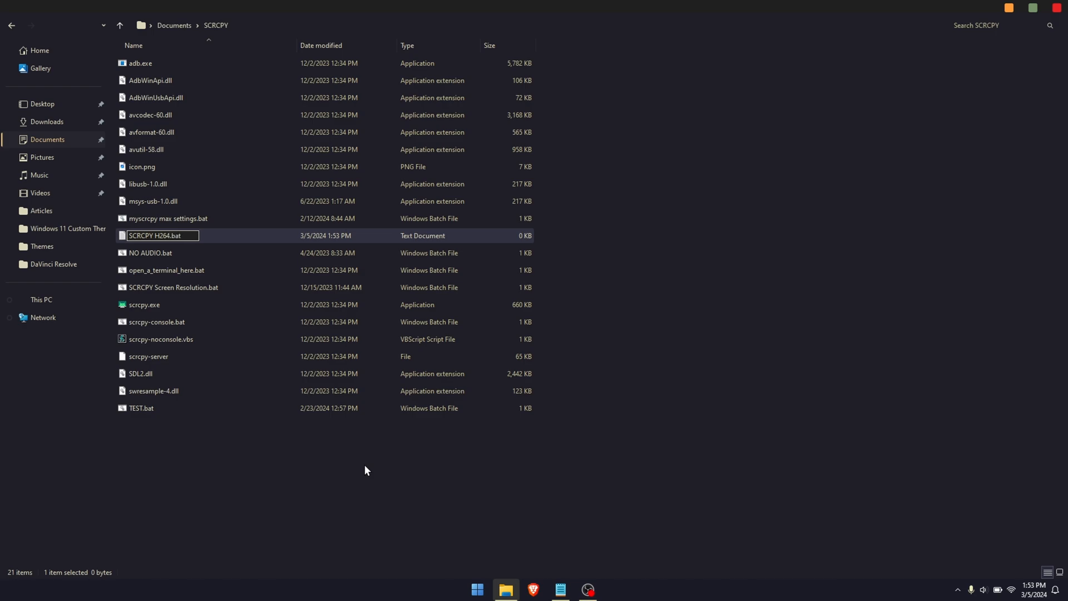
key(Enter)
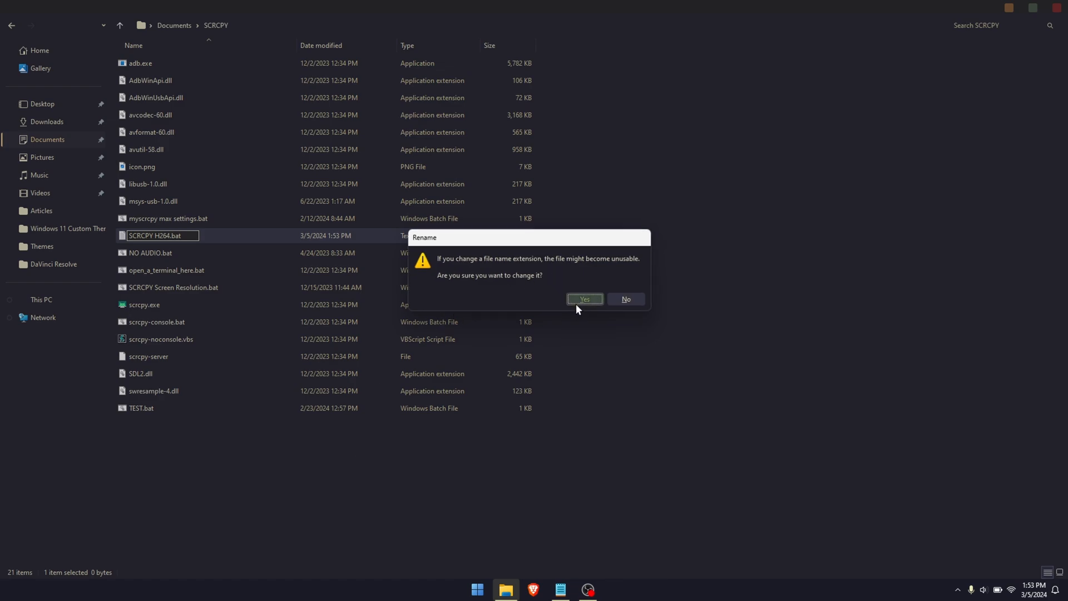
click(584, 299)
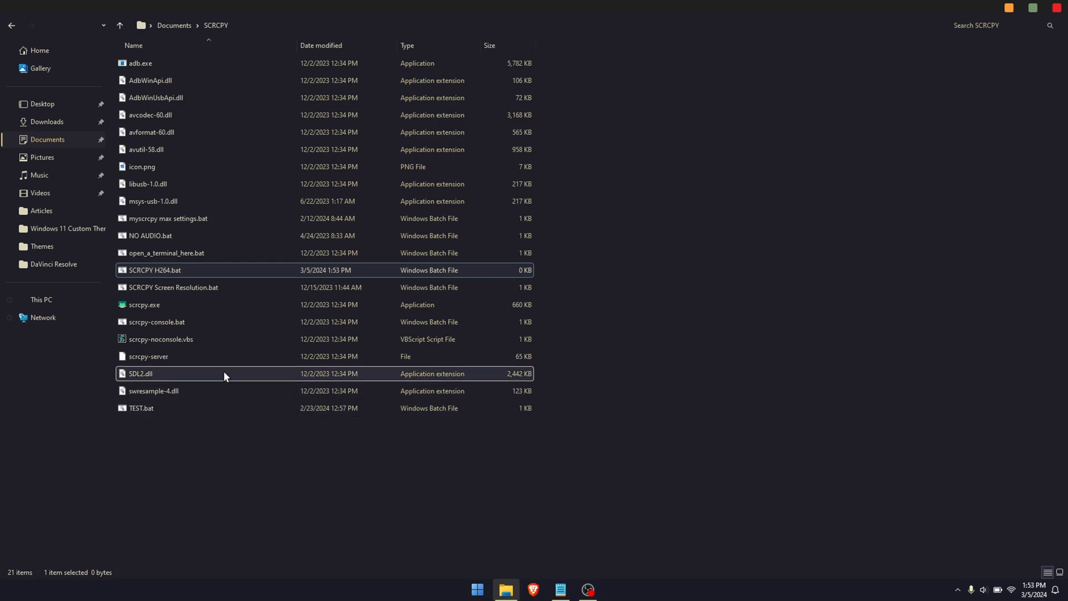
click(154, 269)
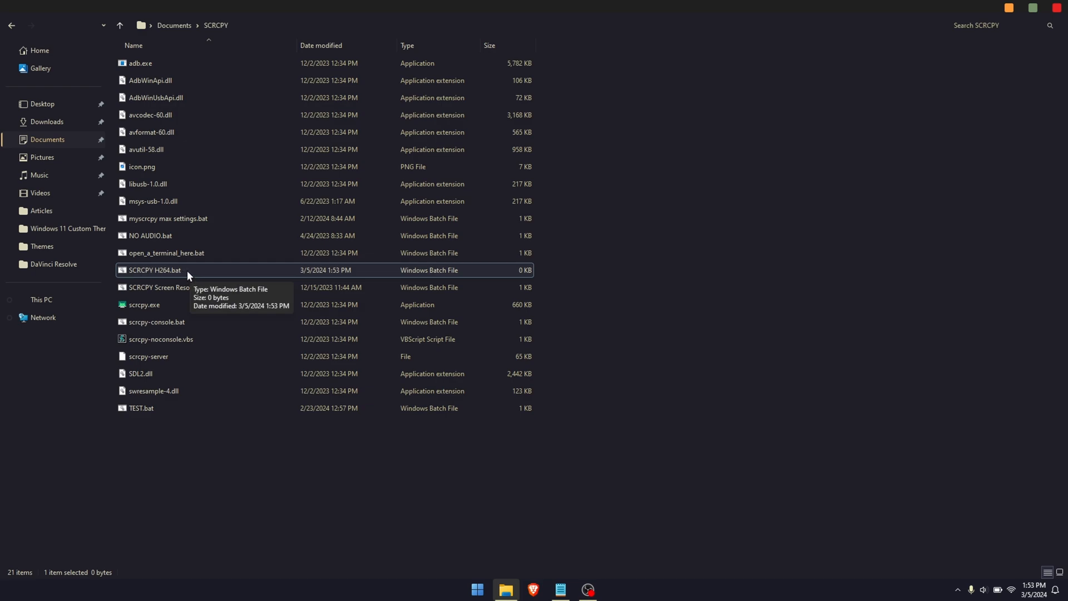
Step: Edit SCRCPY H264.bat in Notepad and select the H.264 with-features command in the notes
right_click(153, 269)
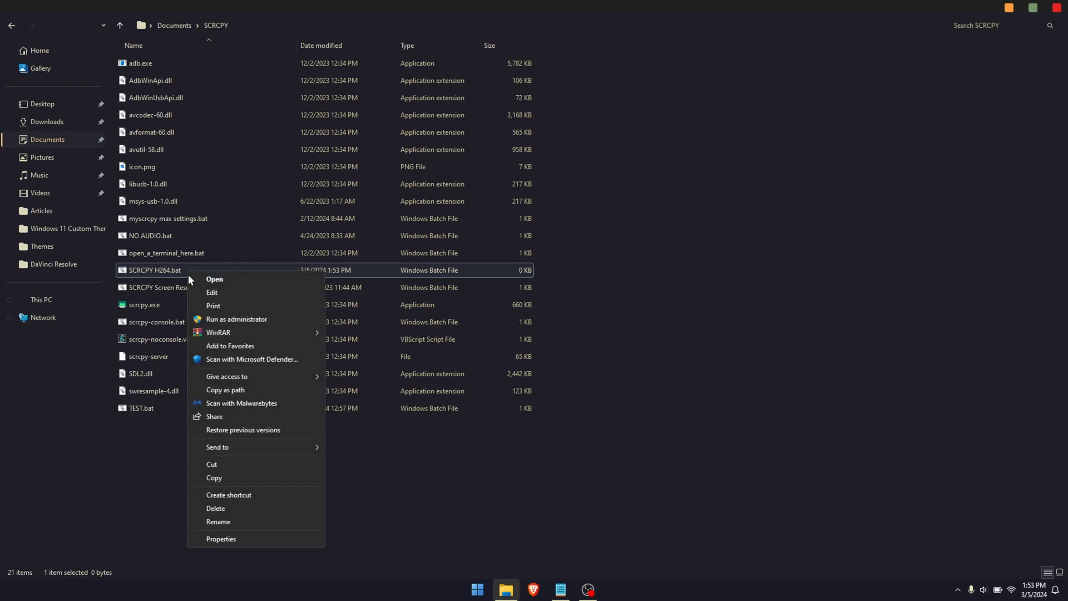
click(211, 293)
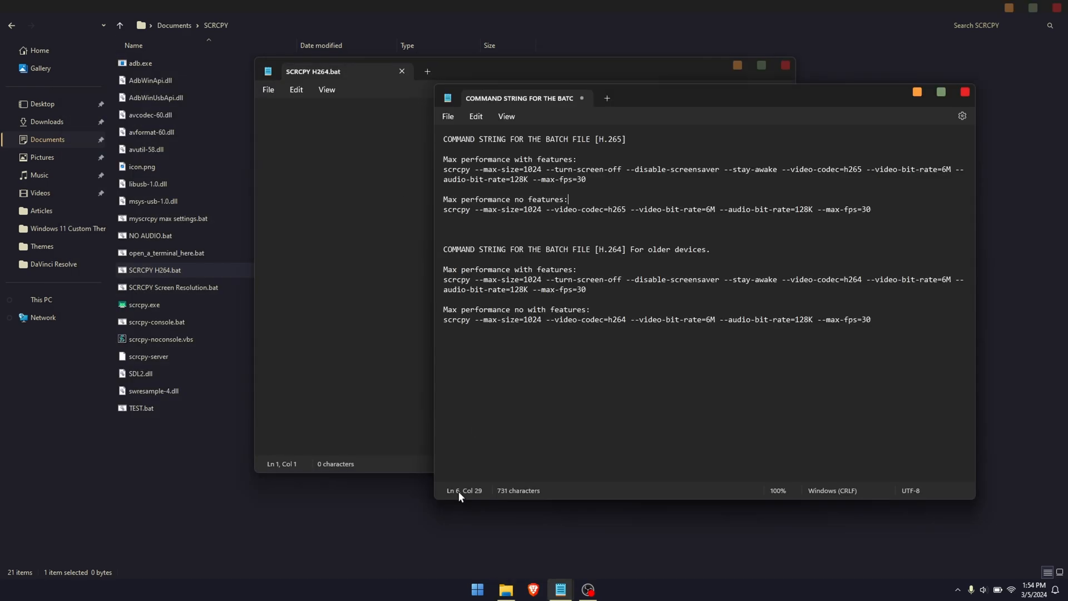
mouse_move(463, 490)
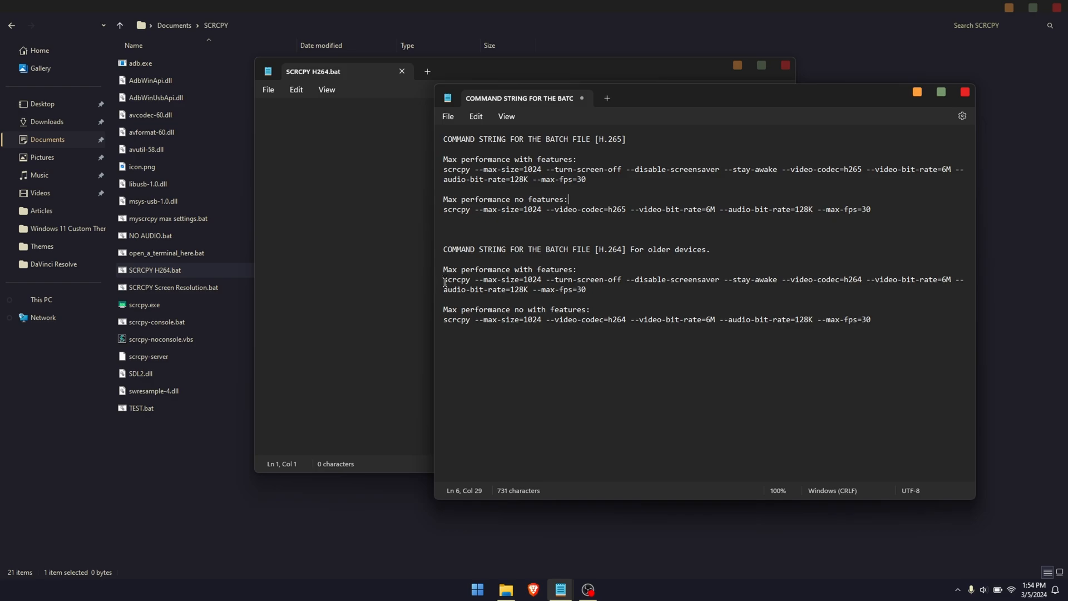
drag(443, 279, 589, 289)
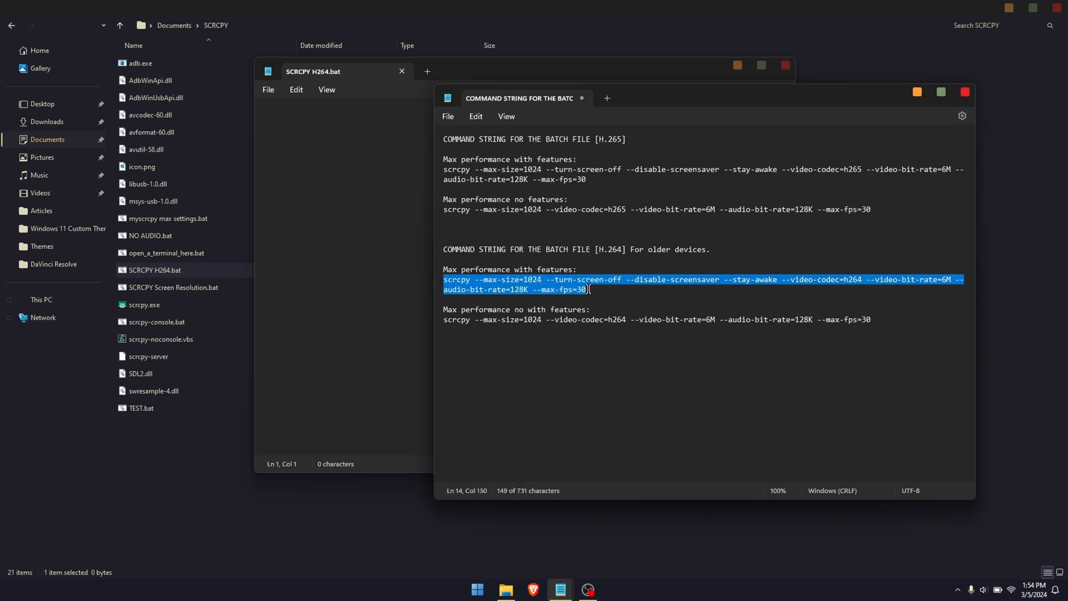
mouse_move(333, 239)
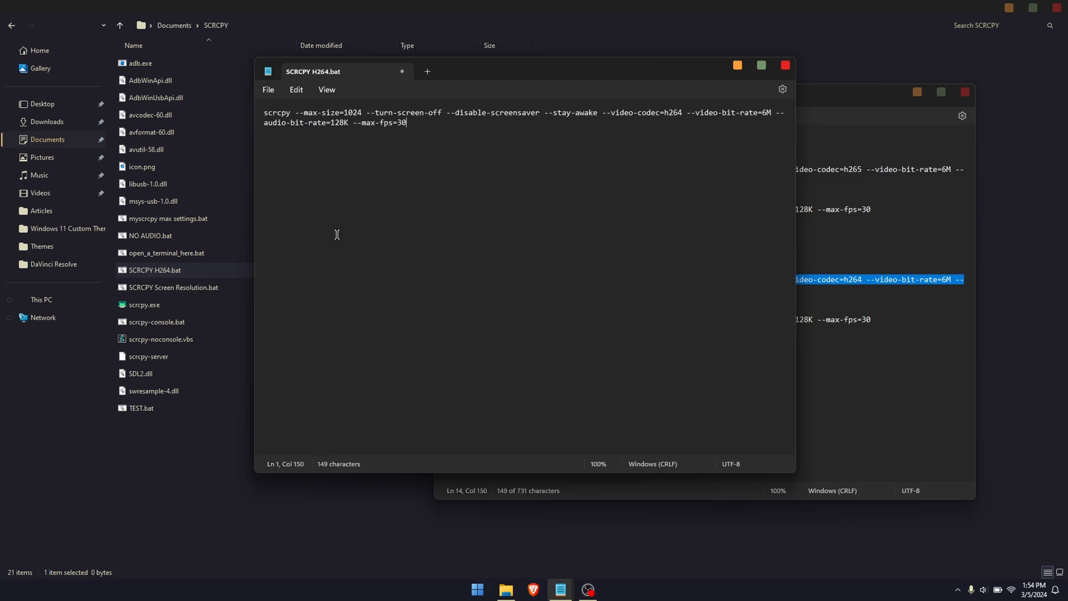
Step: Review the pasted command's options, bit rate and 30 fps value, then close the saved H264 batch file
click(269, 89)
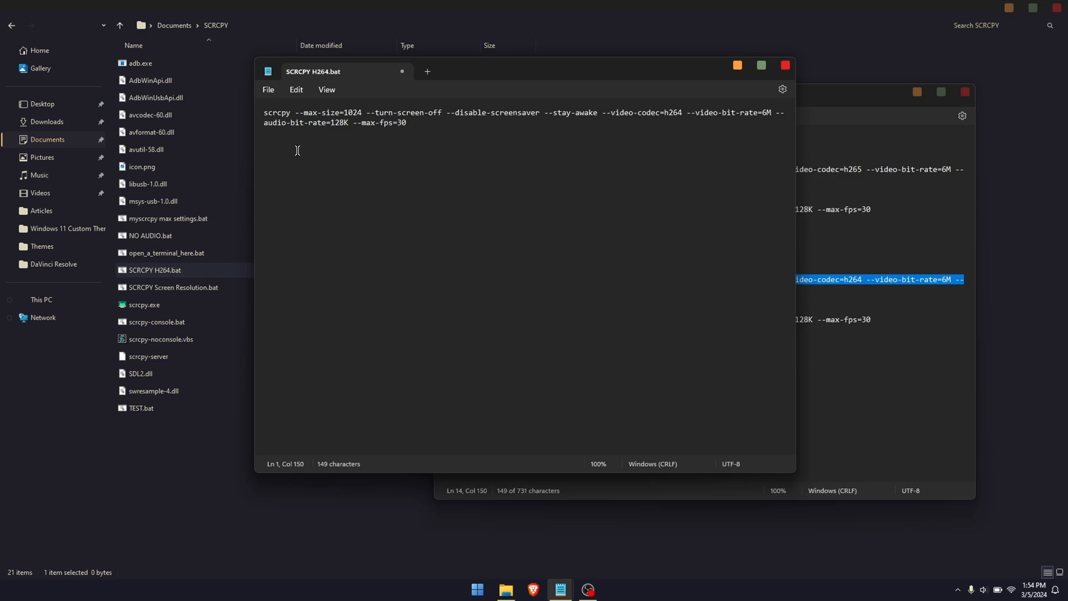
mouse_move(297, 112)
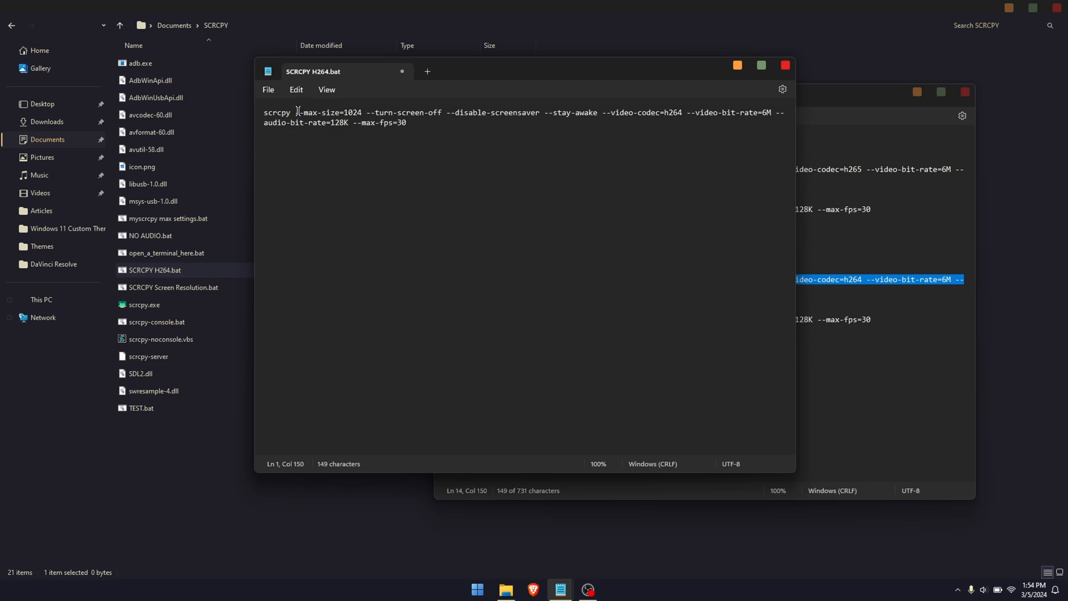
drag(296, 113, 354, 124)
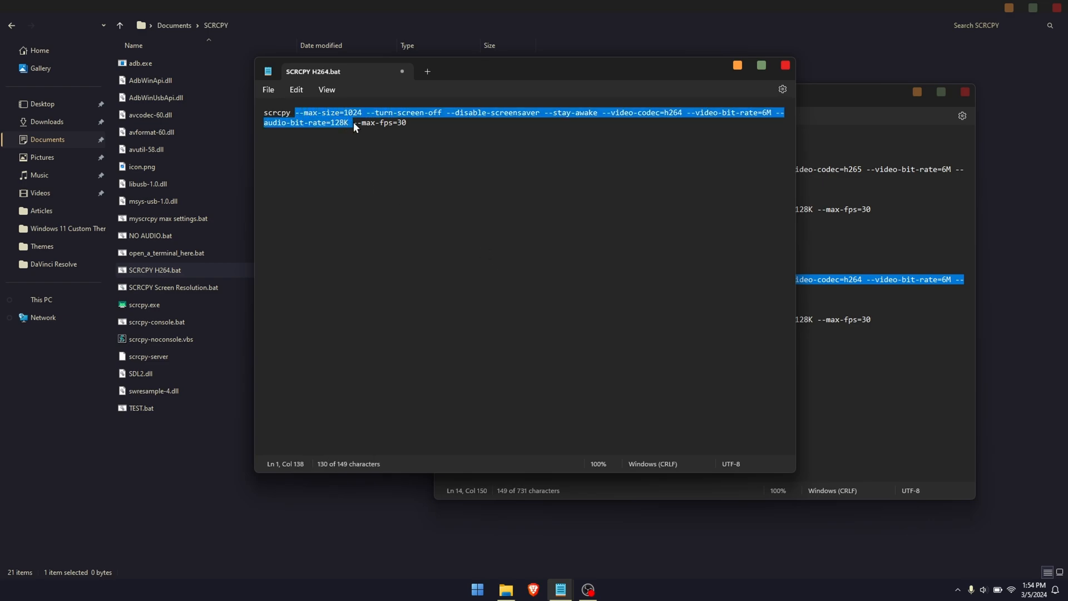
click(346, 117)
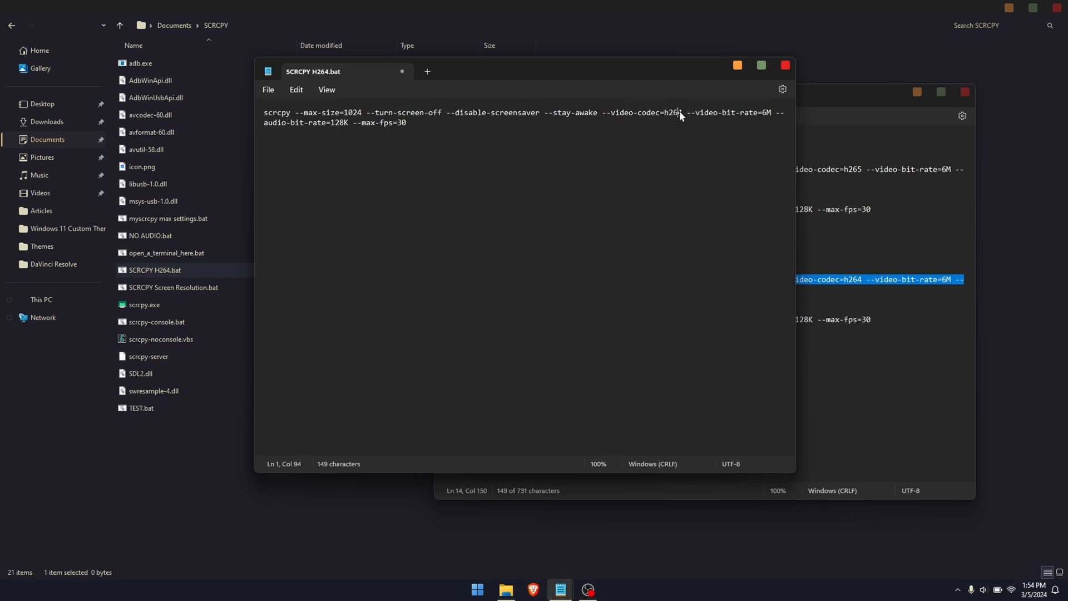
drag(681, 112, 770, 113)
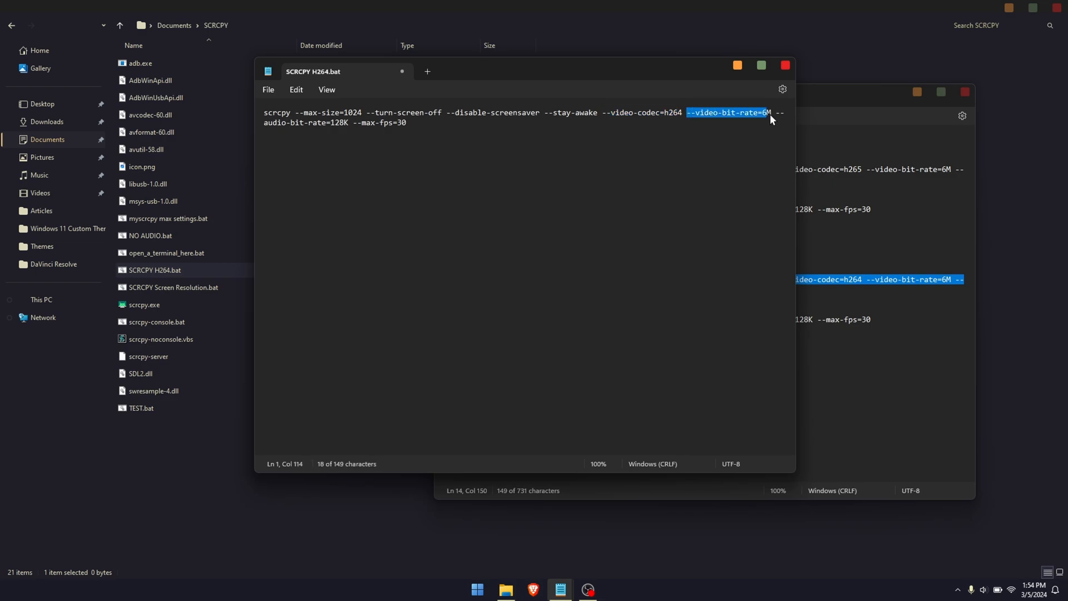
click(451, 153)
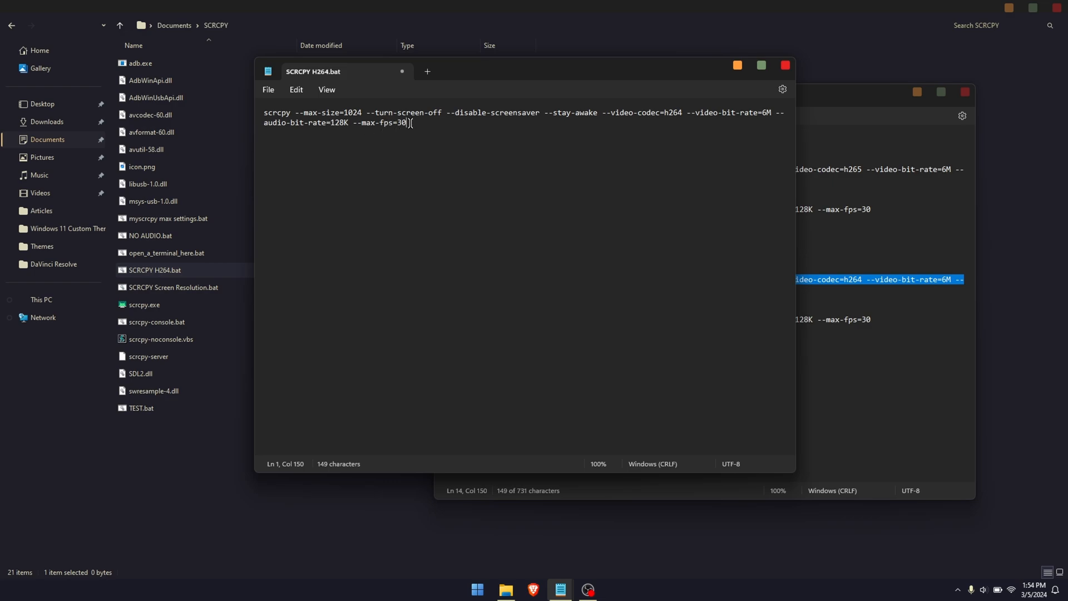
double_click(402, 122)
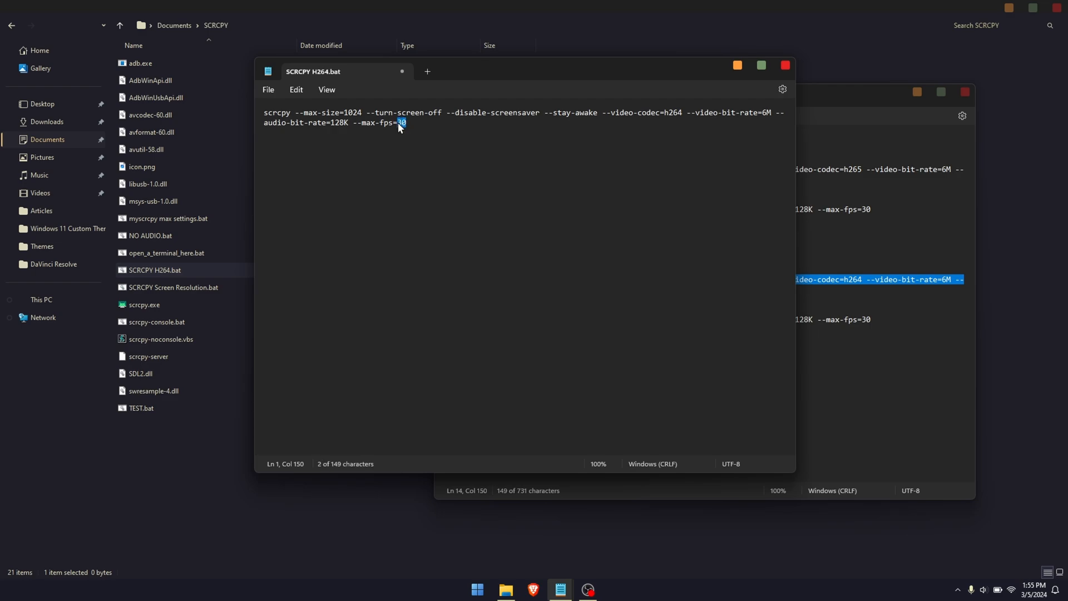
mouse_move(430, 131)
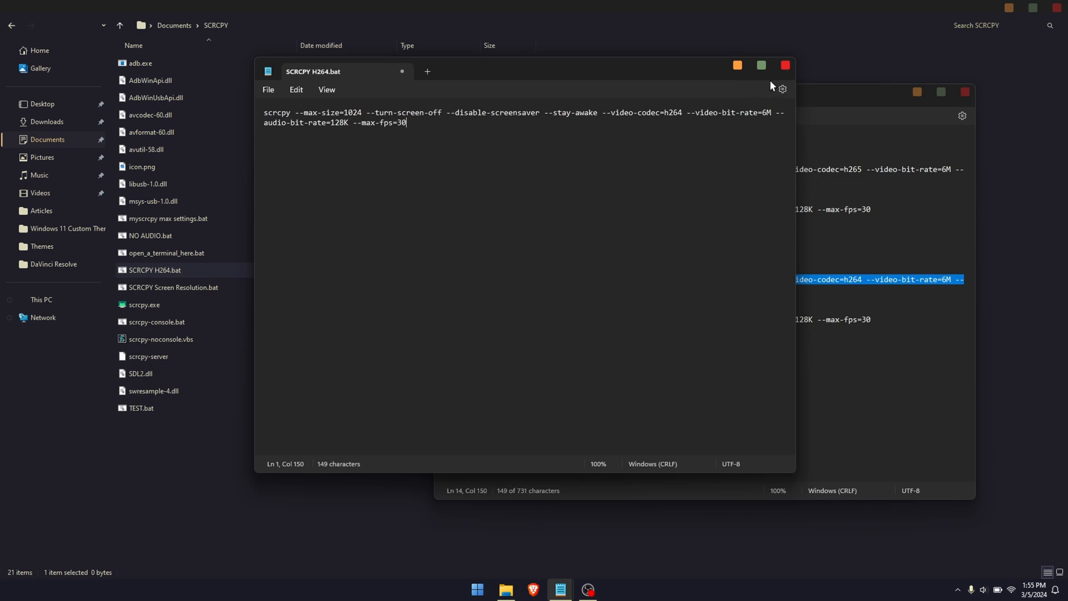
click(268, 89)
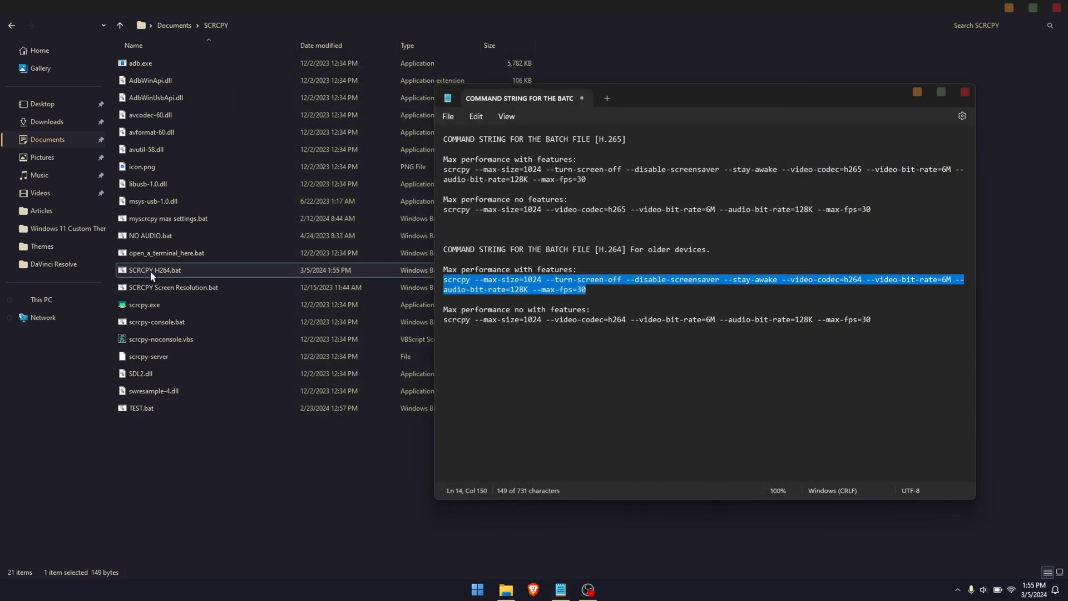
double_click(155, 269)
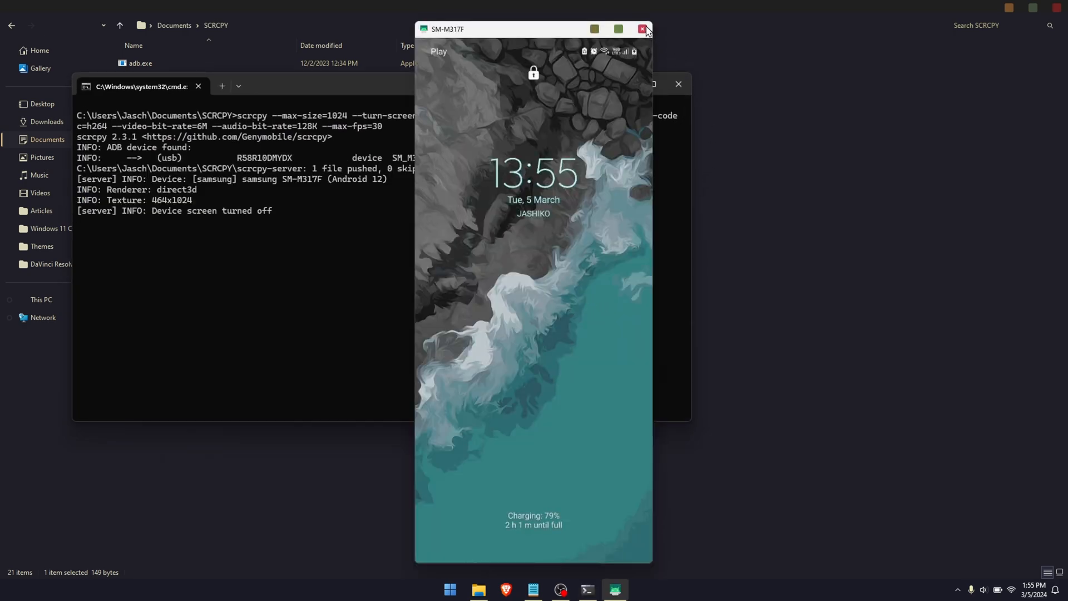
click(640, 29)
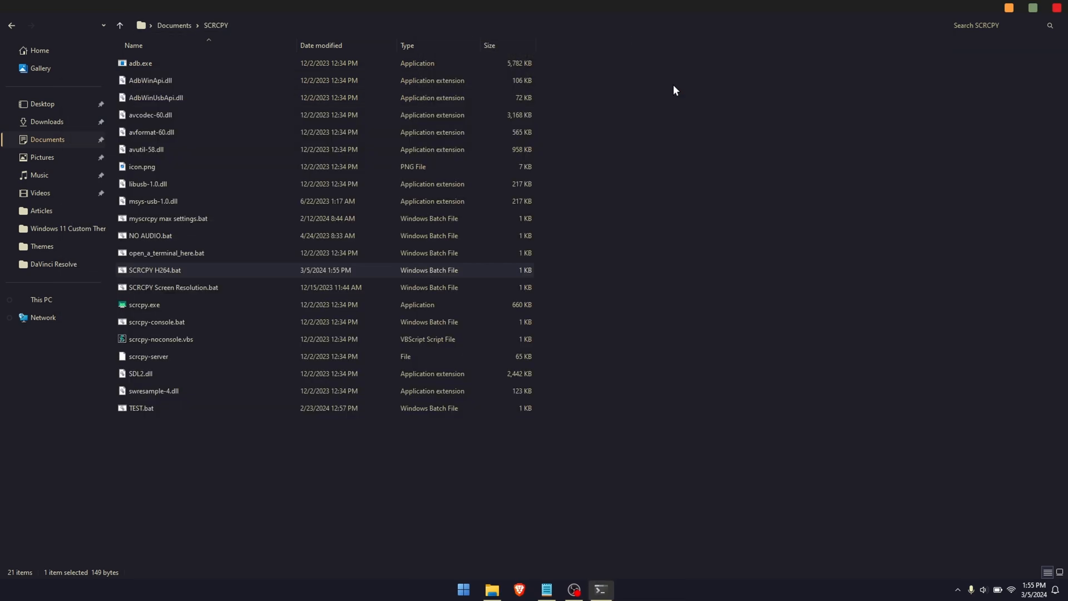
mouse_move(183, 452)
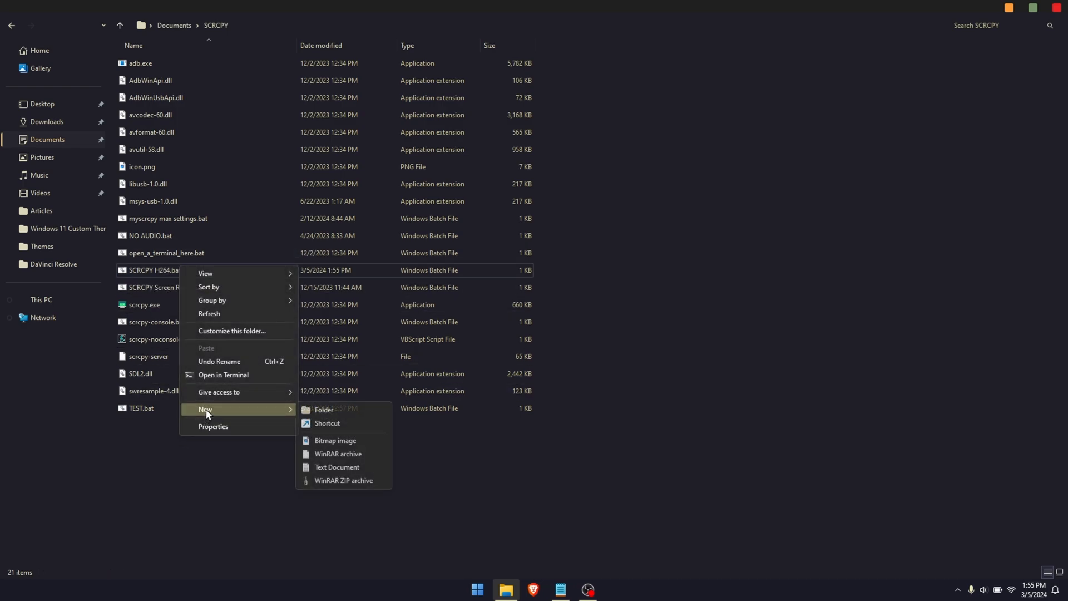
Step: Create a new text document, rename it SCRCPY H265.bat and accept the extension change
click(336, 466)
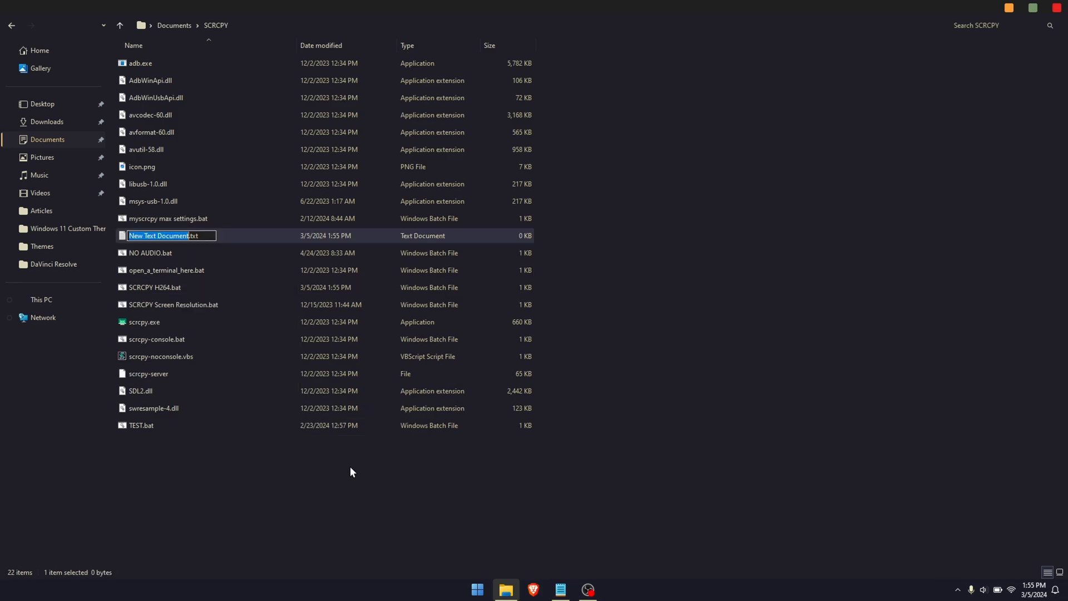
text(SCRCPY H265.txt)
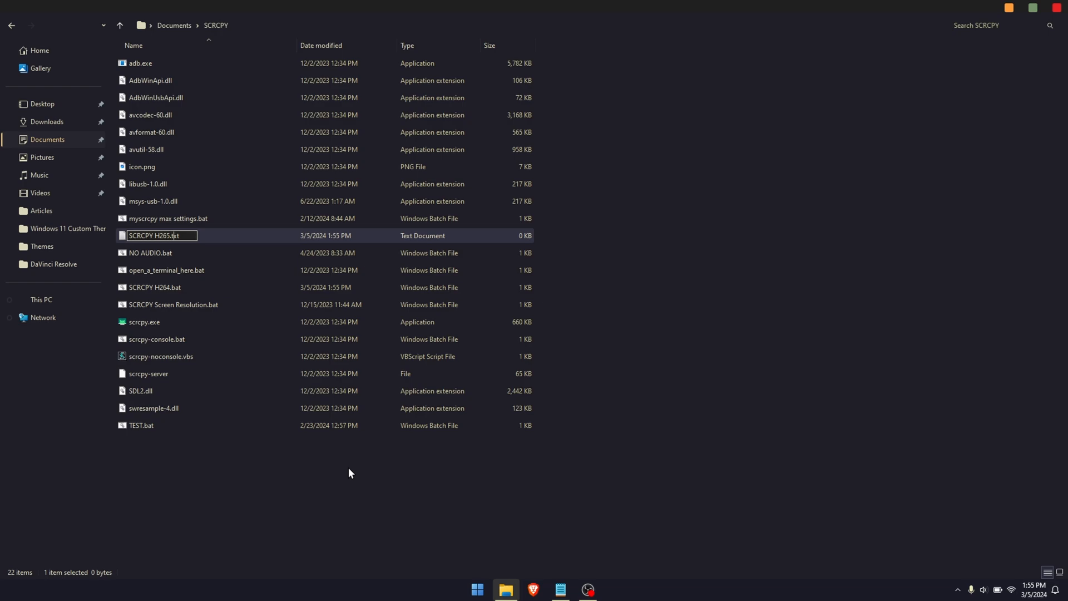
text(bat)
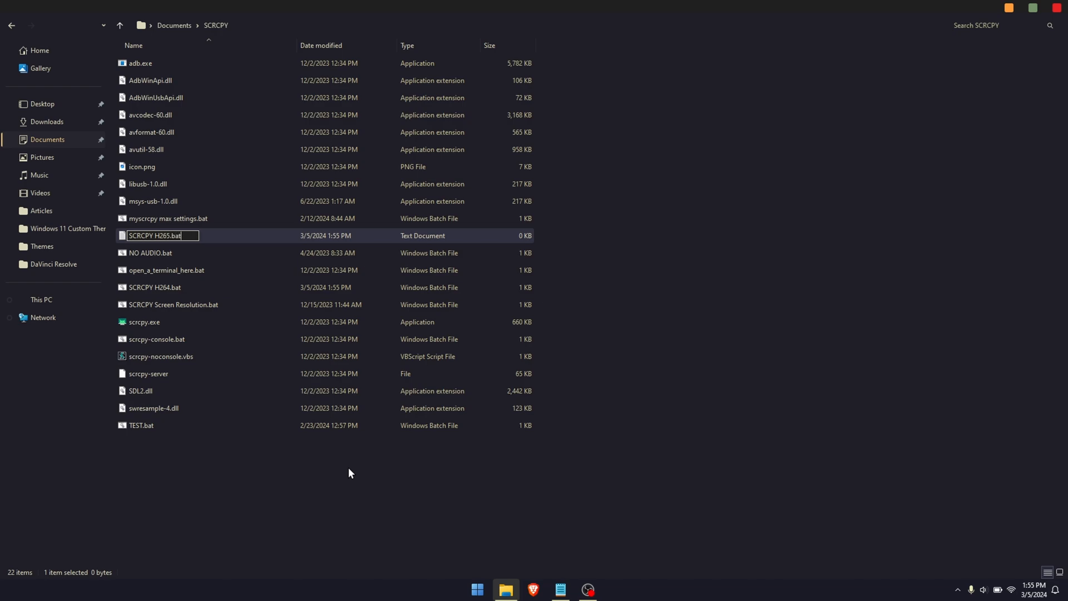
key(enter)
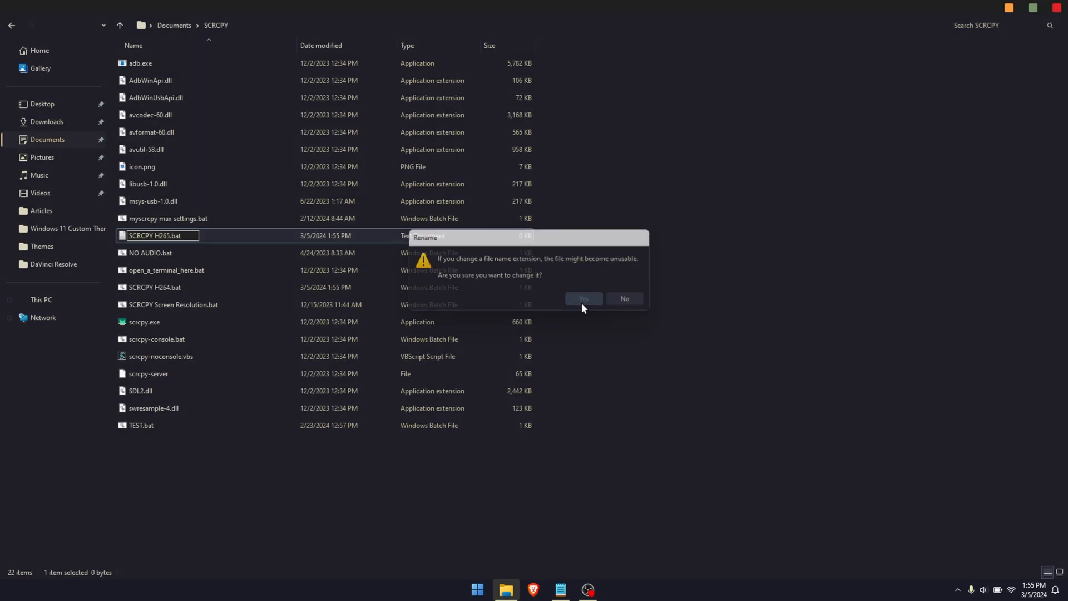
click(582, 298)
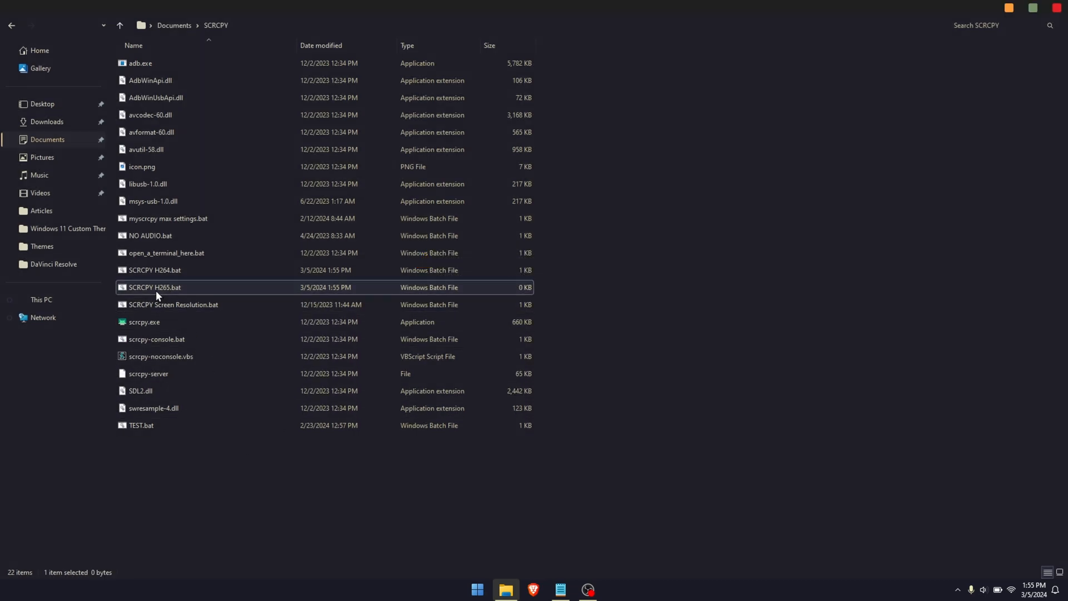
right_click(155, 287)
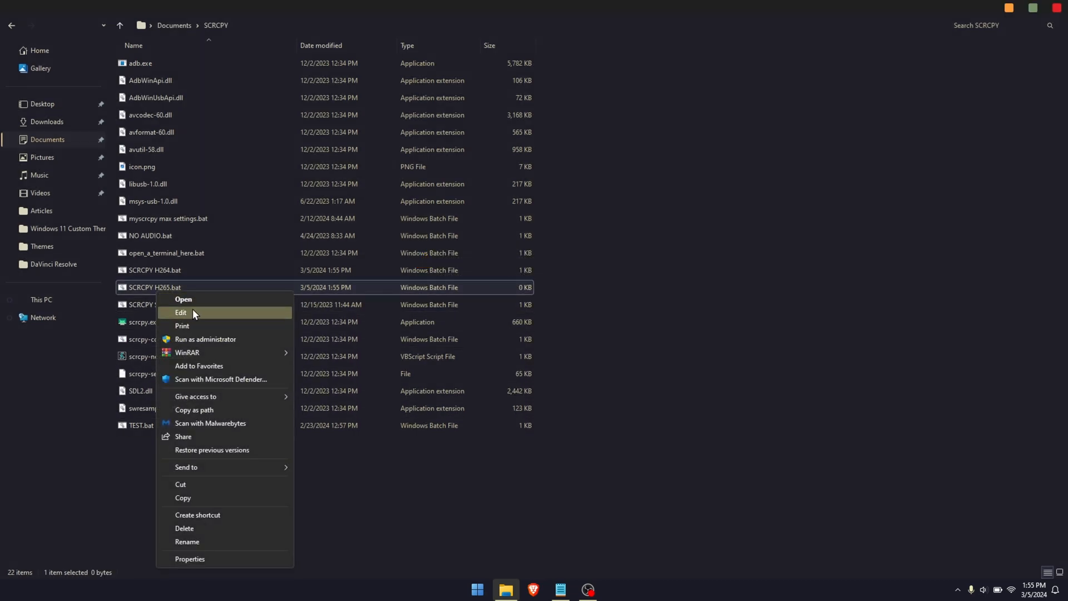
Step: Edit SCRCPY H265.bat and enter the H.265 no-features scrcpy command (max-size 1024, h265, 6M video, 128K audio)
click(182, 313)
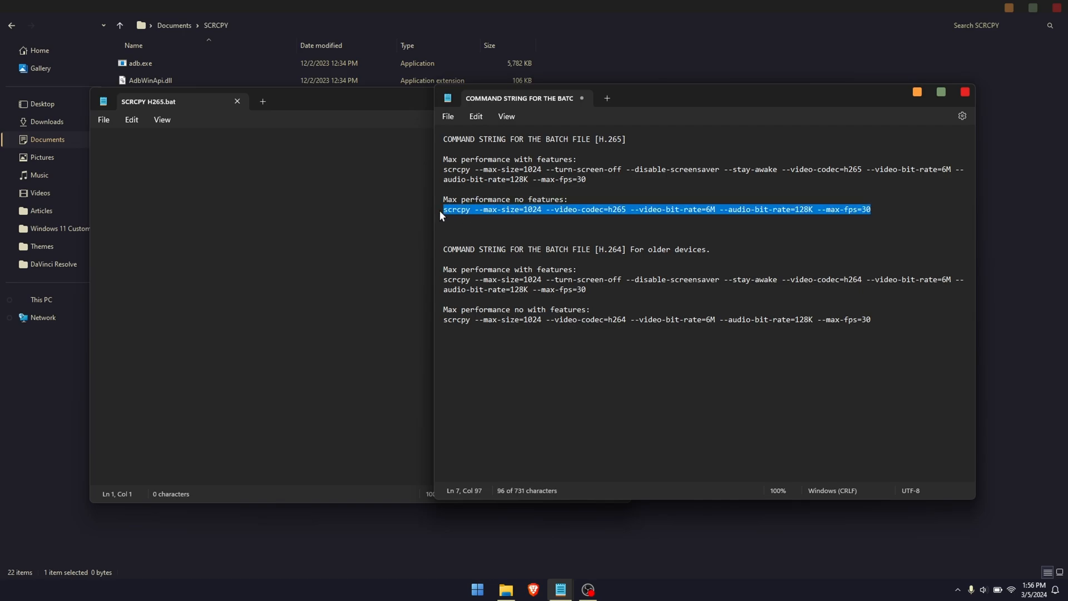
mouse_move(454, 219)
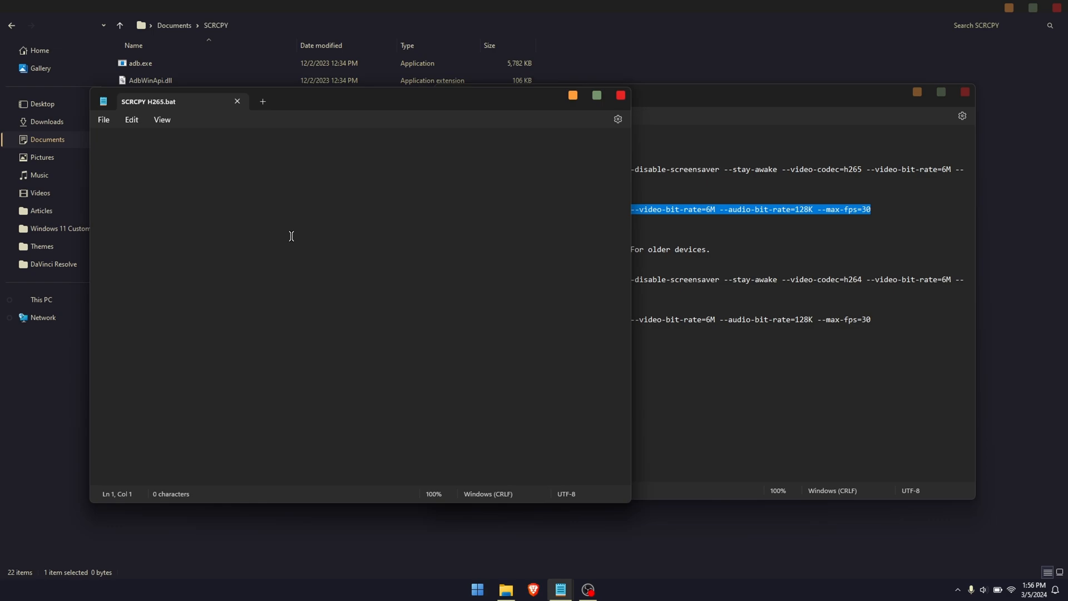
text(scrcpy --max-size=1024 --video-codec=h265 --video-bit-rate=6M --audio-bit-rate=128K --max-fps=30)
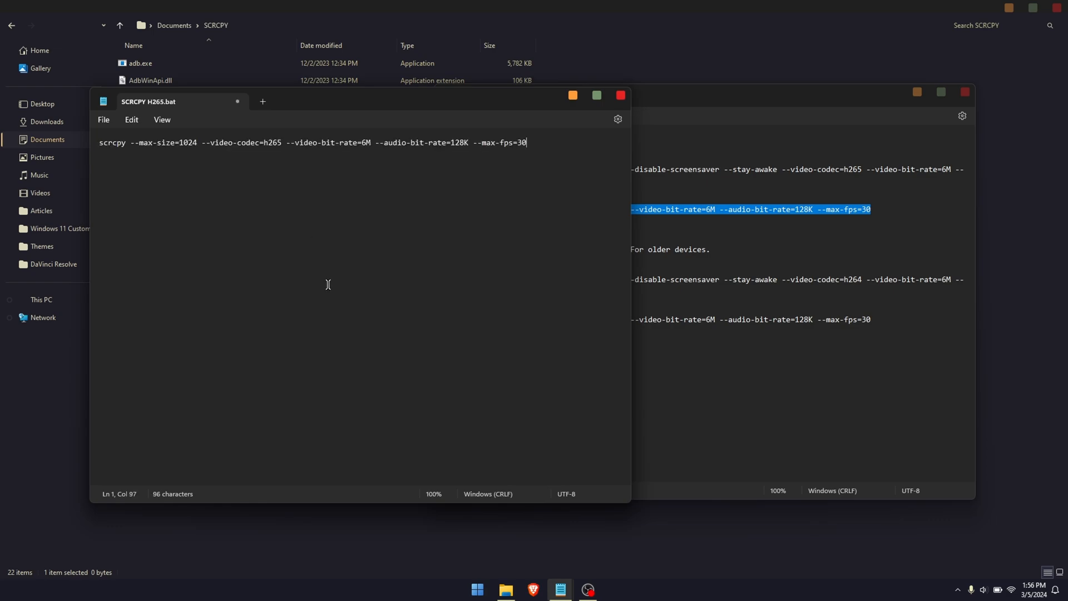
click(103, 119)
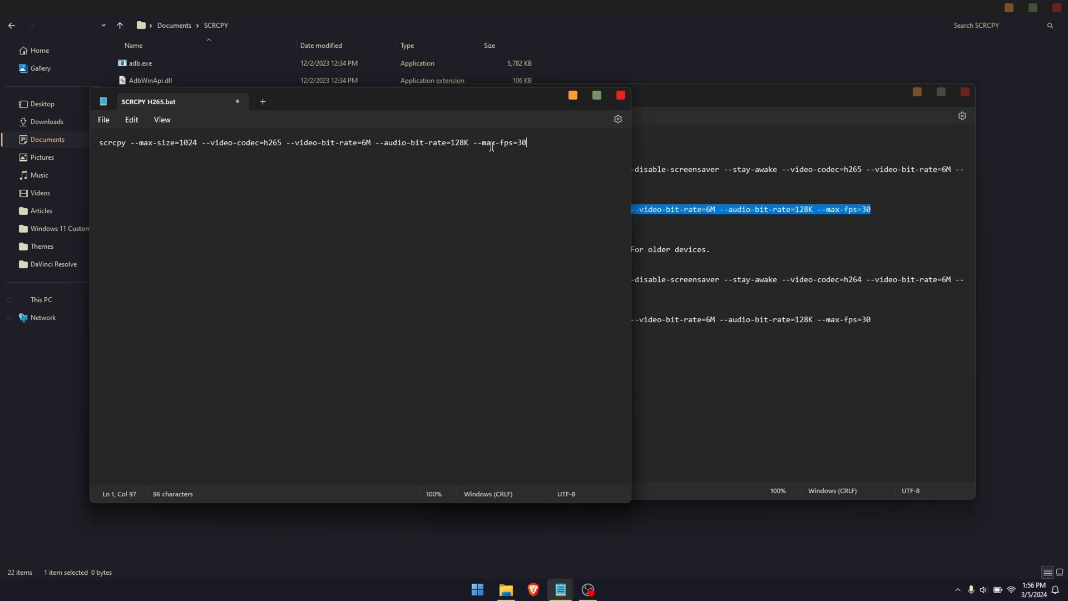
mouse_move(450, 144)
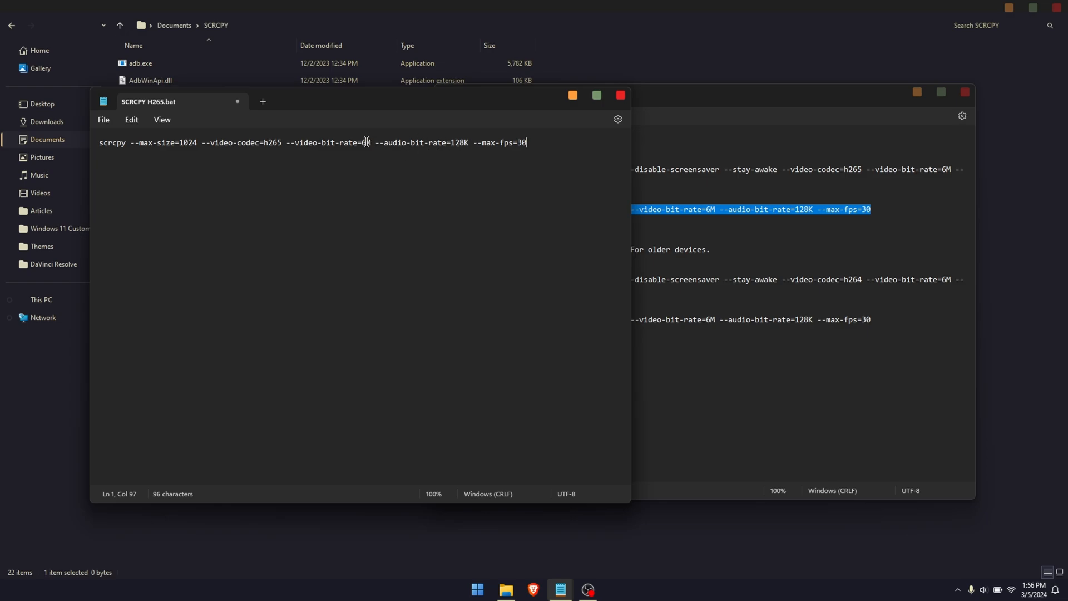
Step: Correct the video bit rate in the H.265 command to 6M
text(6M)
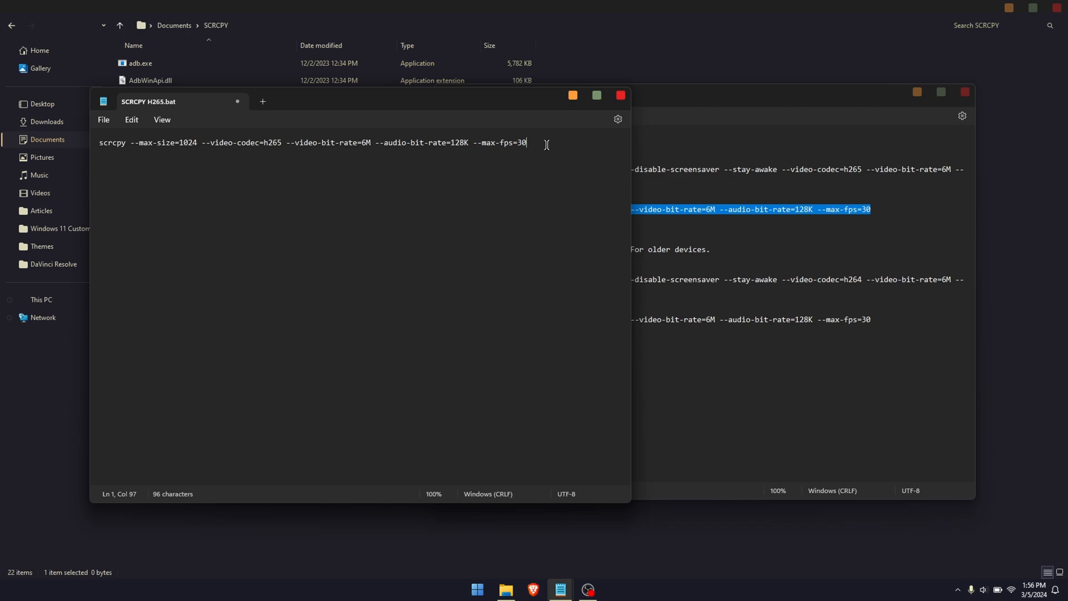
mouse_move(510, 134)
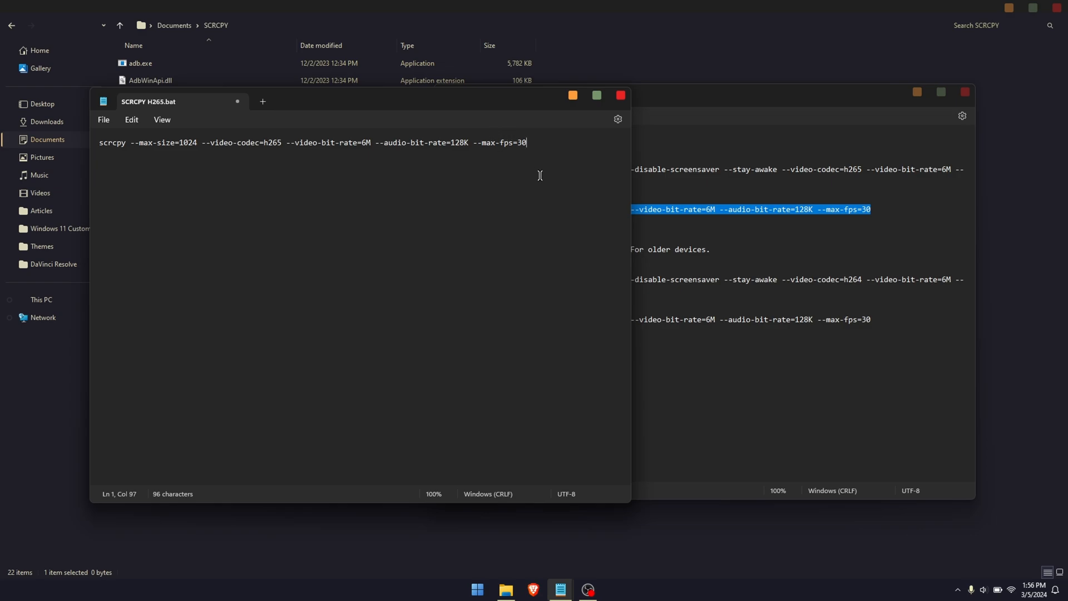
mouse_move(586, 139)
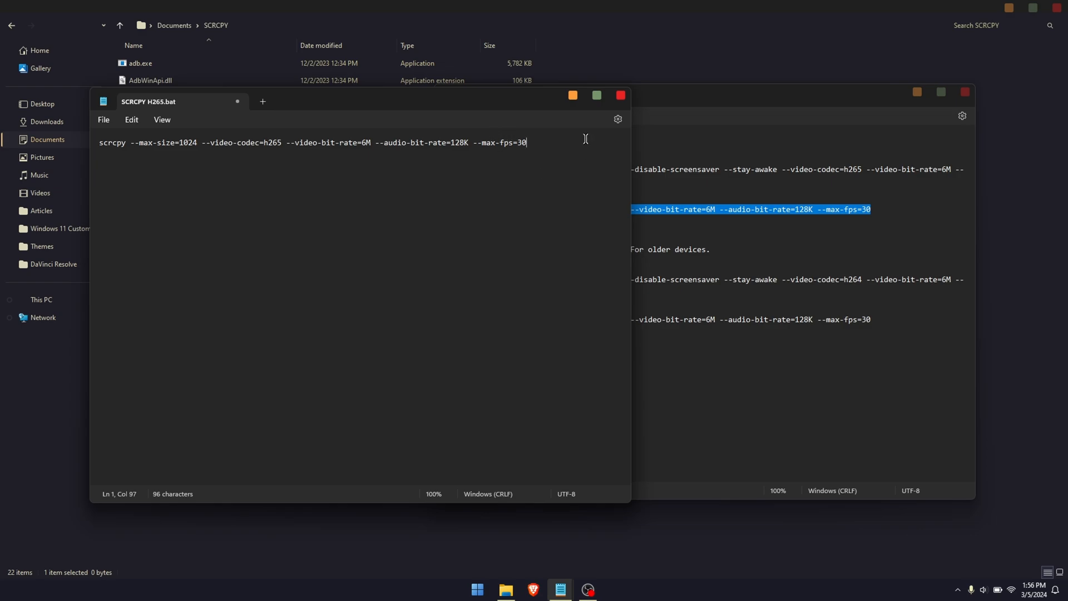
mouse_move(202, 153)
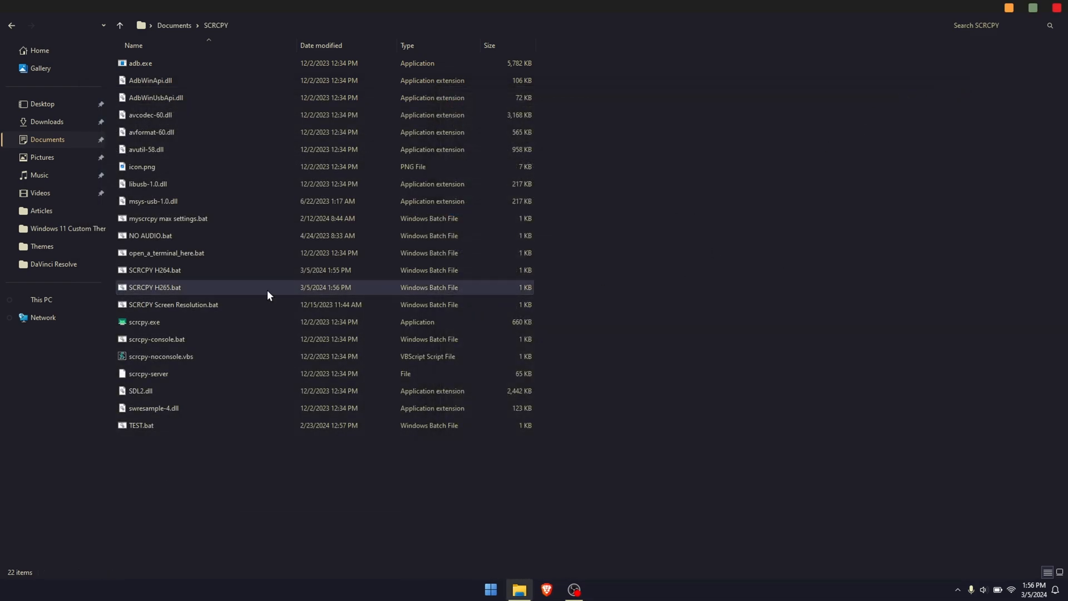
click(174, 304)
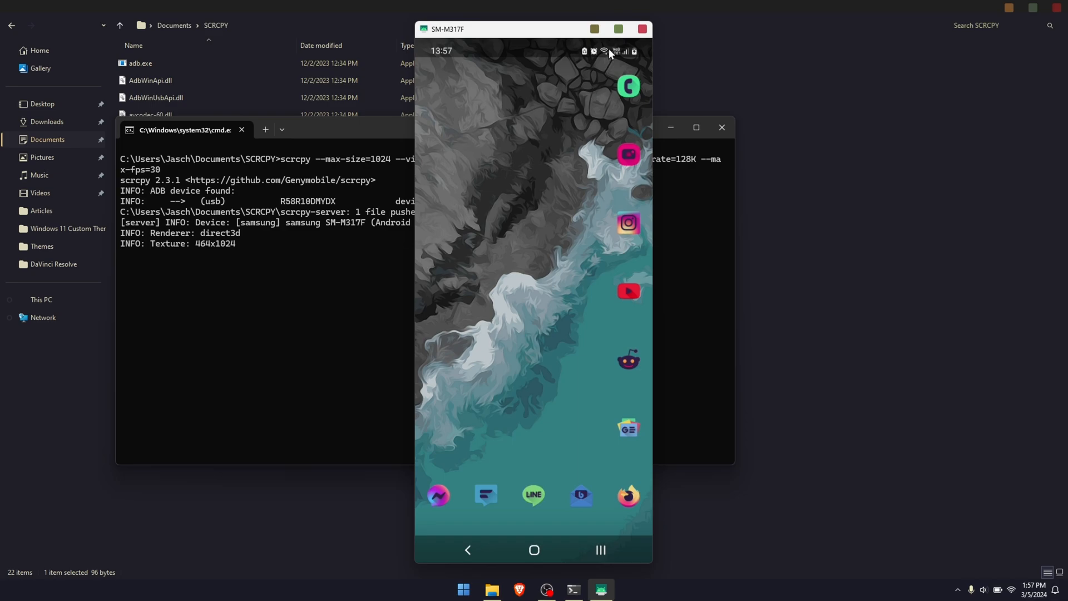
mouse_move(644, 29)
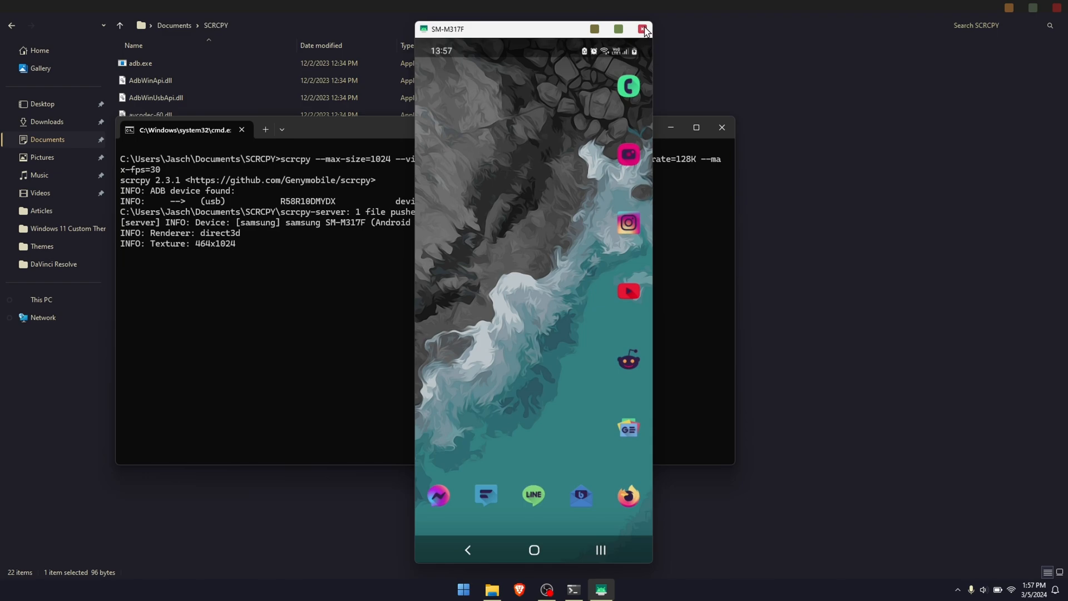
click(642, 29)
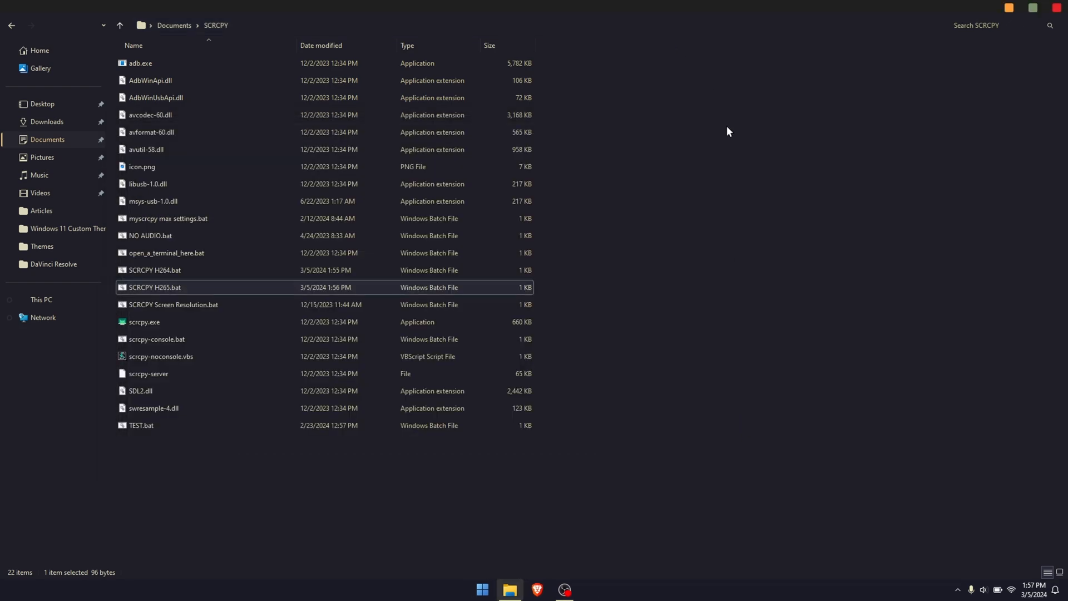
mouse_move(666, 149)
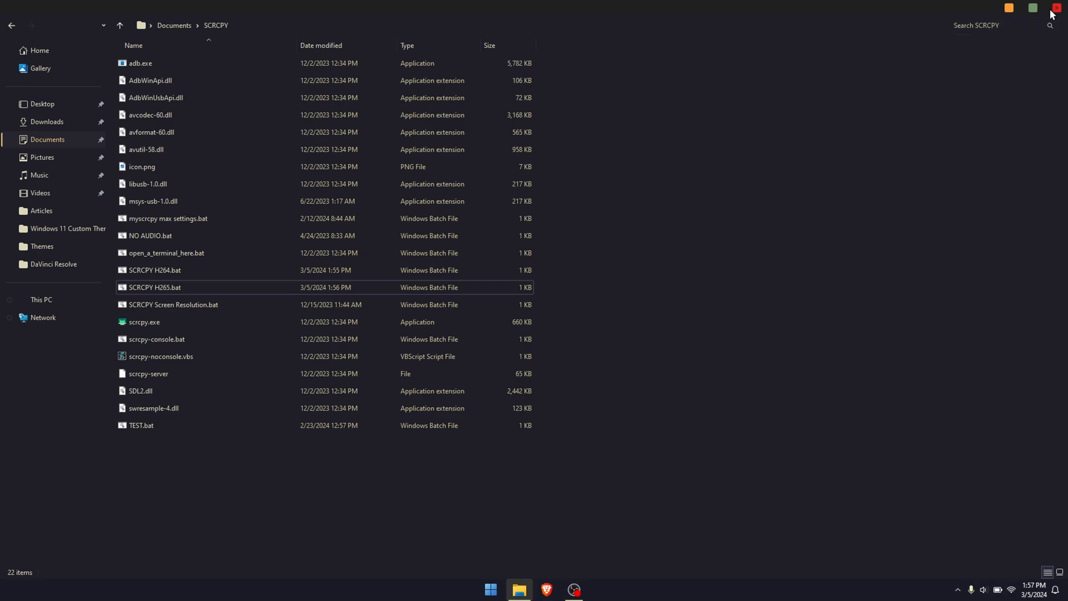
Step: Close the SCRCPY folder window, leaving the desktop
click(1032, 8)
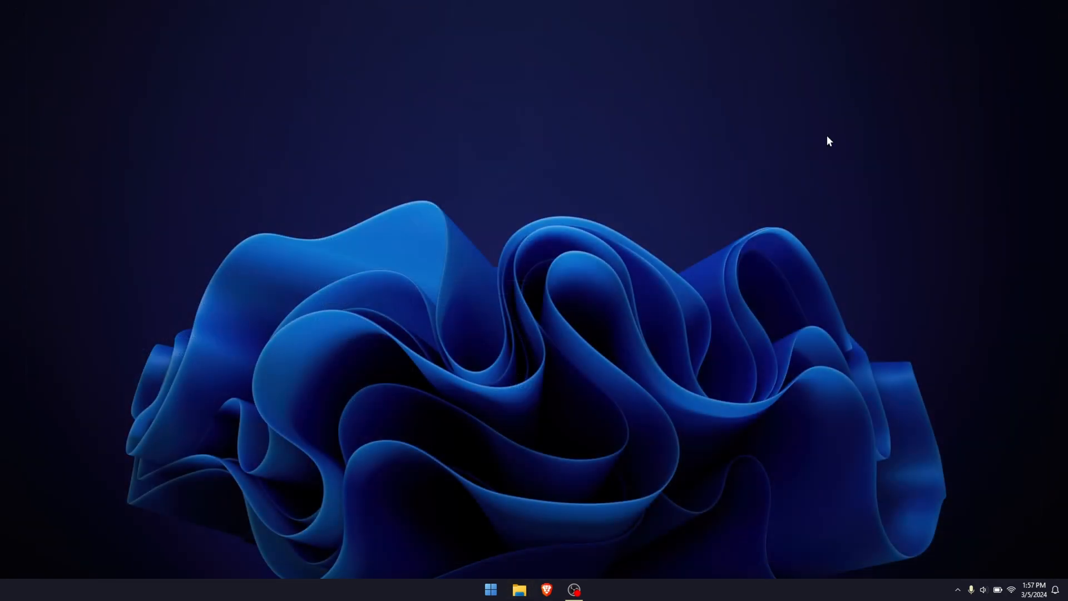